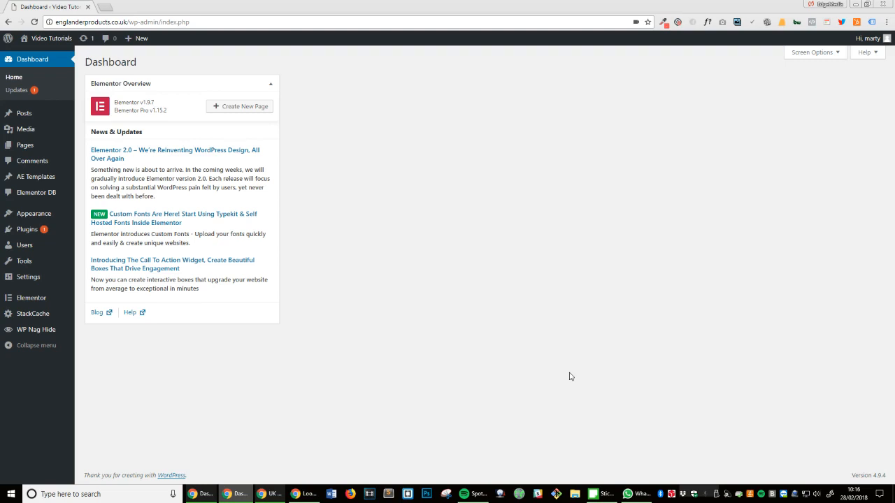
pyautogui.moveTo(527, 354)
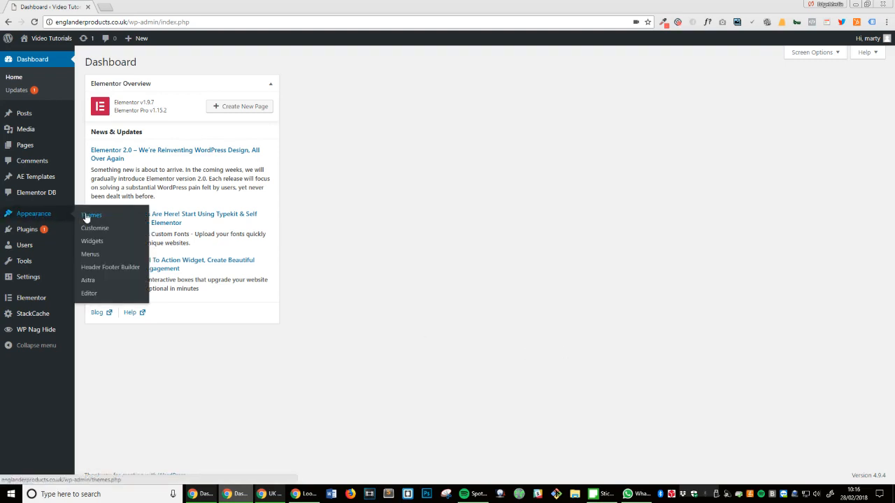
# Return to the WordPress dashboard and open a new page in Elementor via Create New Page
pyautogui.click(91, 215)
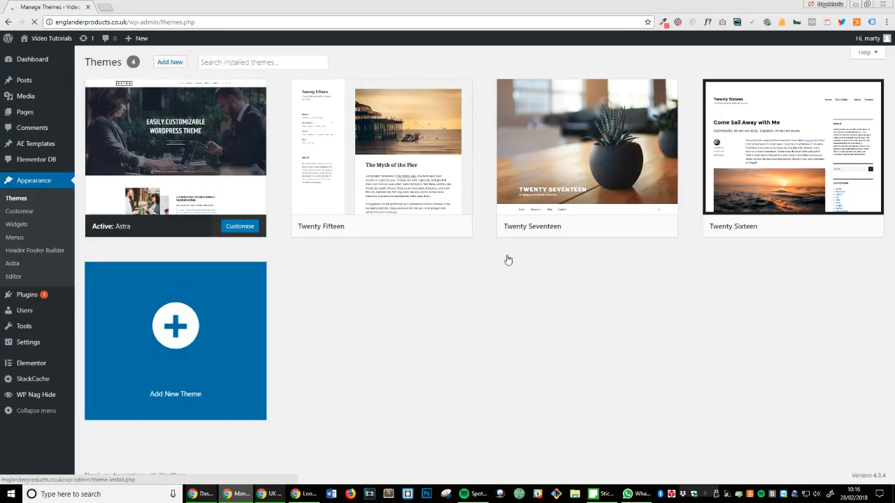
pyautogui.moveTo(175, 146)
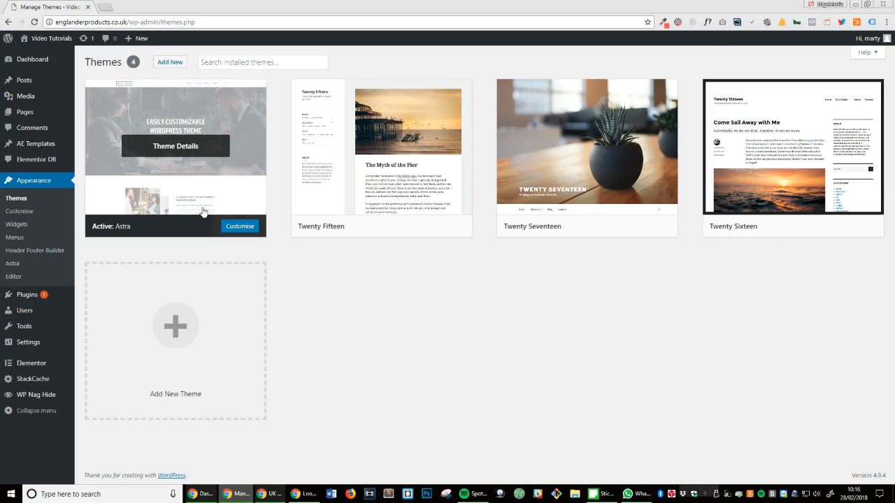
pyautogui.moveTo(140, 202)
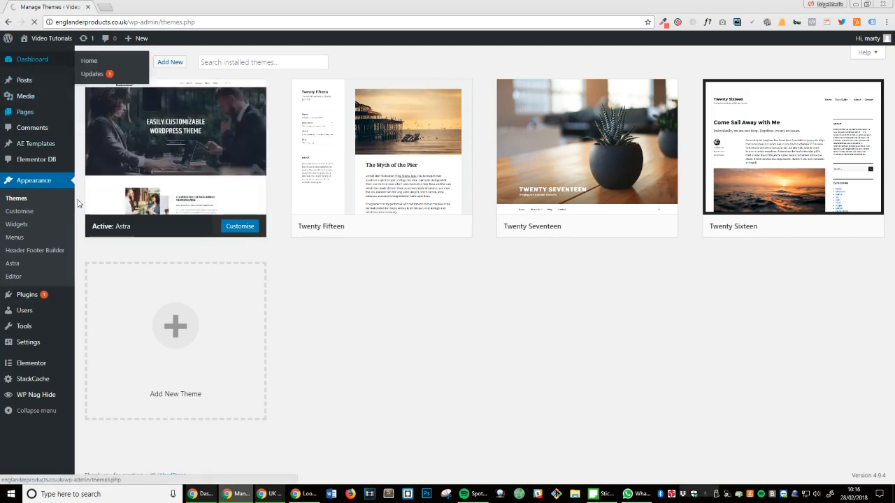
pyautogui.click(32, 59)
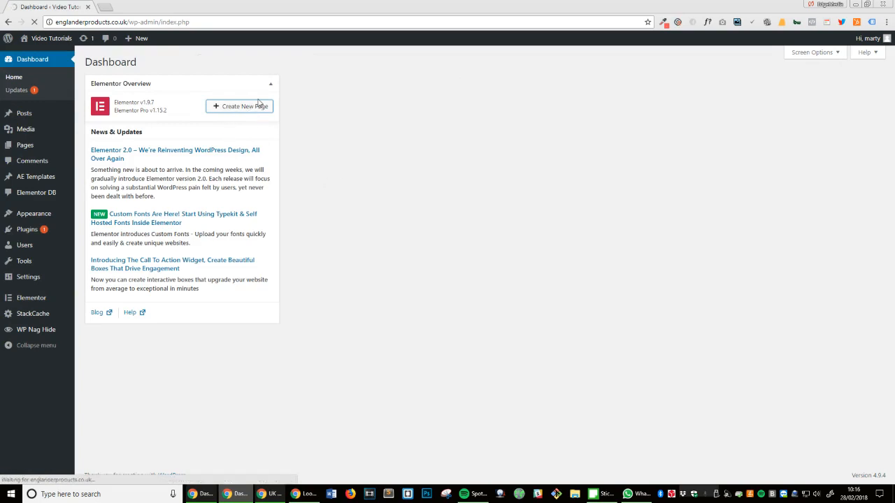
pyautogui.click(239, 106)
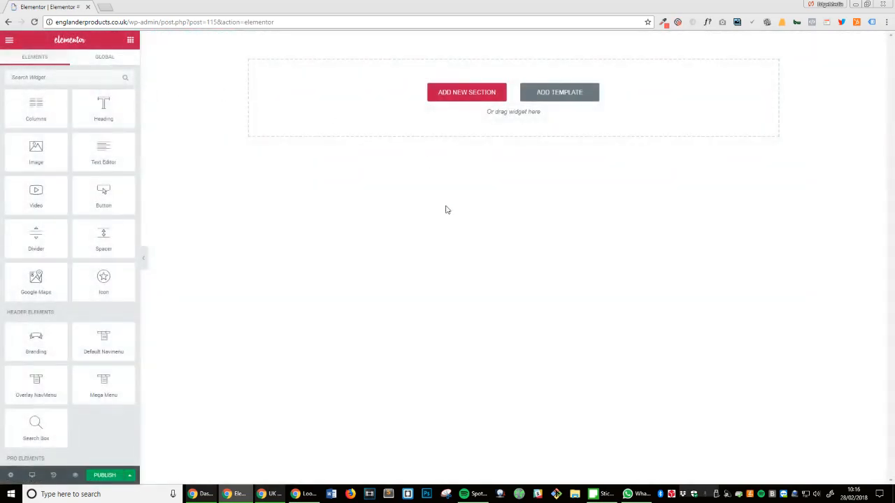
pyautogui.moveTo(559, 177)
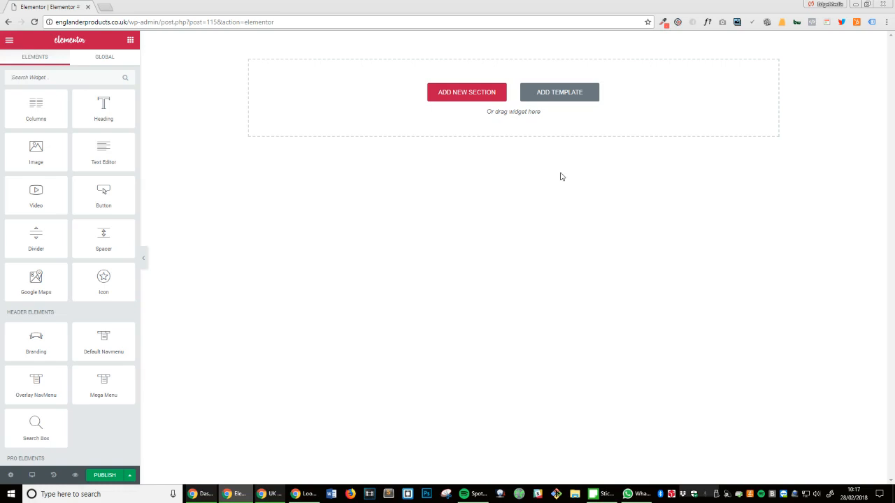
pyautogui.moveTo(496, 93)
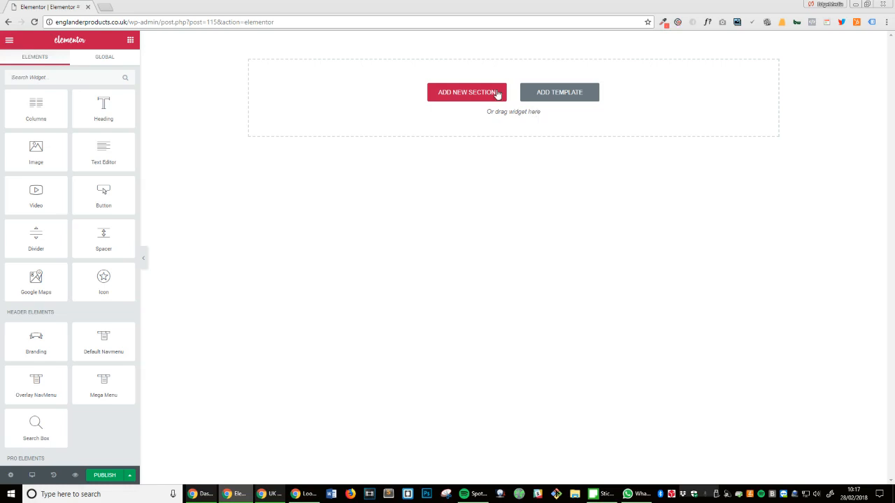
pyautogui.moveTo(594, 351)
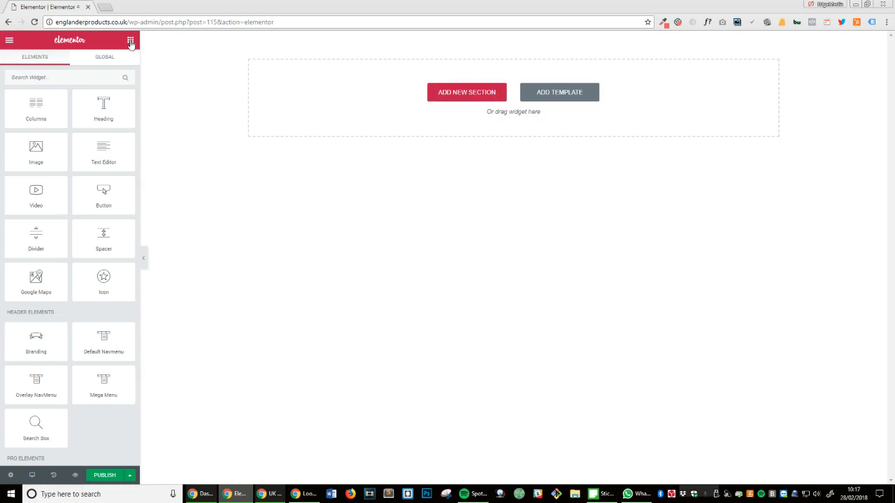
pyautogui.moveTo(102, 109)
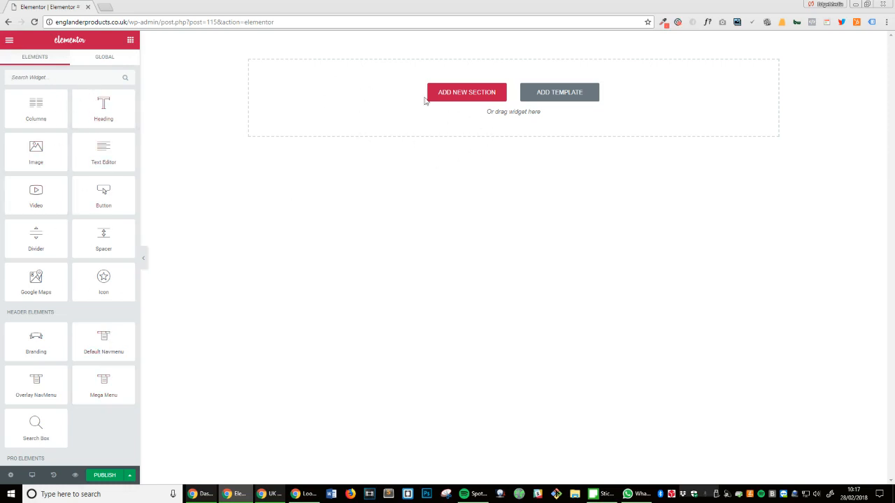
pyautogui.moveTo(570, 266)
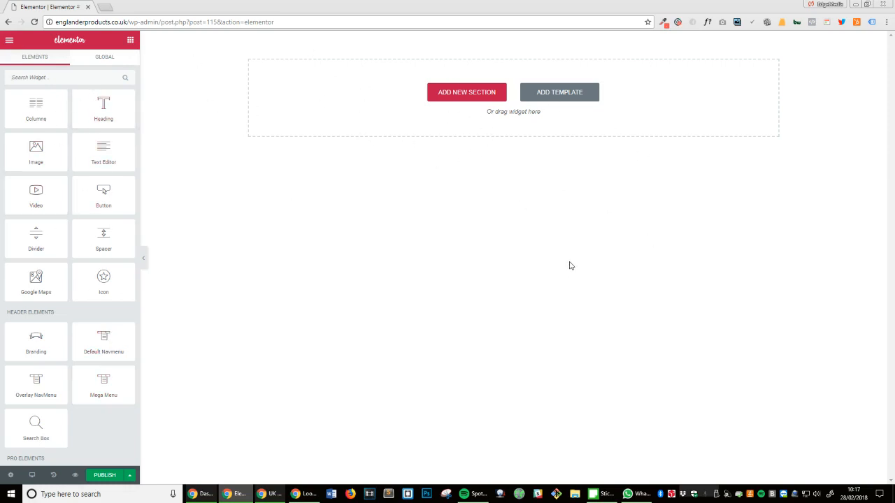
pyautogui.moveTo(489, 92)
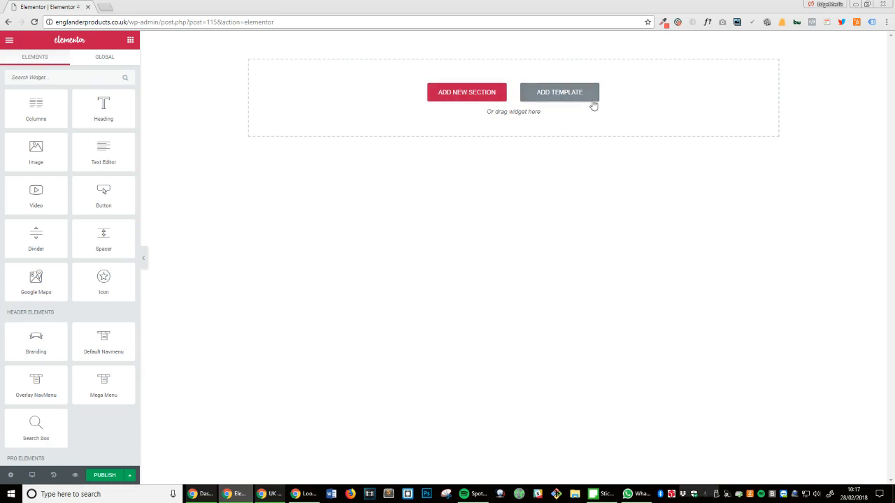
pyautogui.moveTo(390, 109)
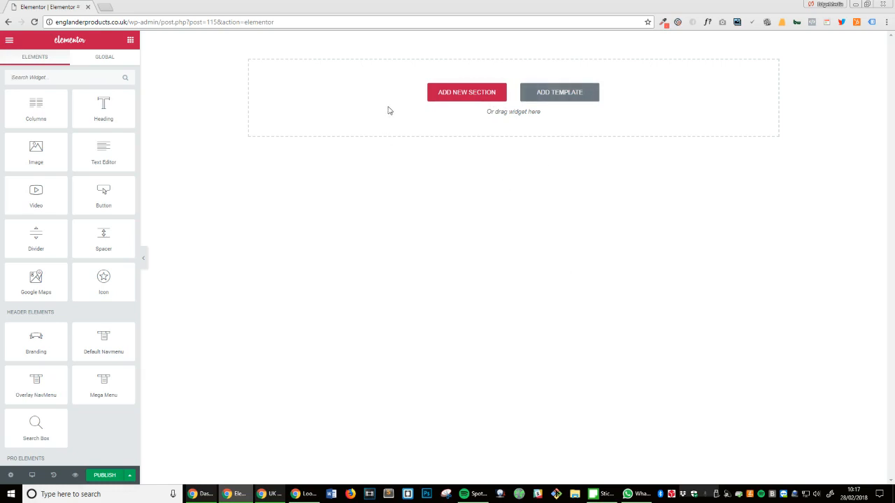
# Add a new section containing a Heading, an Image placeholder and a 'Click me' Button
pyautogui.click(466, 92)
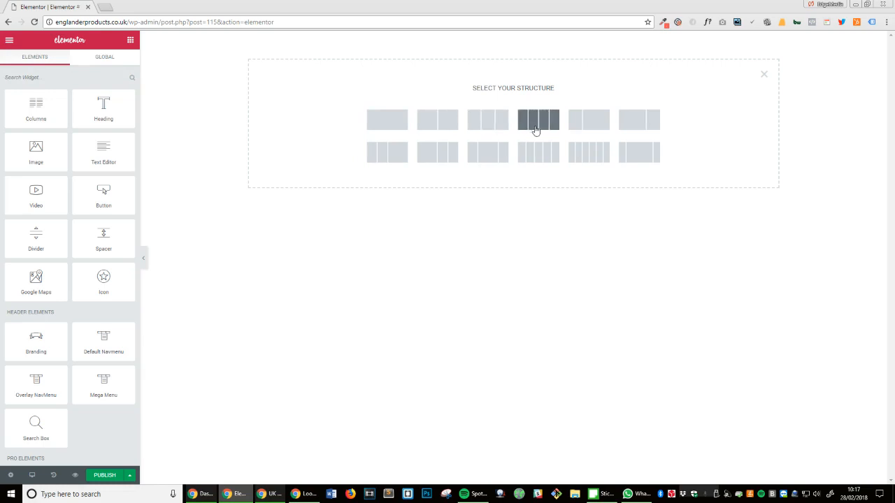
pyautogui.moveTo(582, 183)
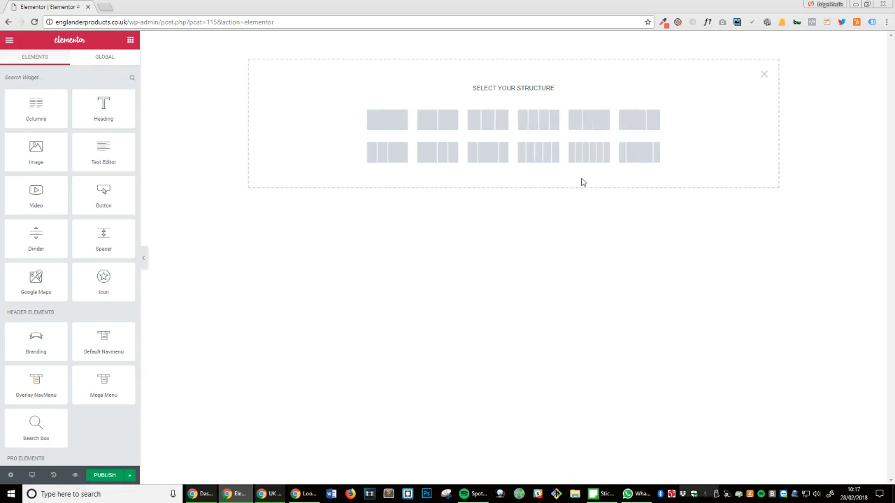
pyautogui.moveTo(588, 152)
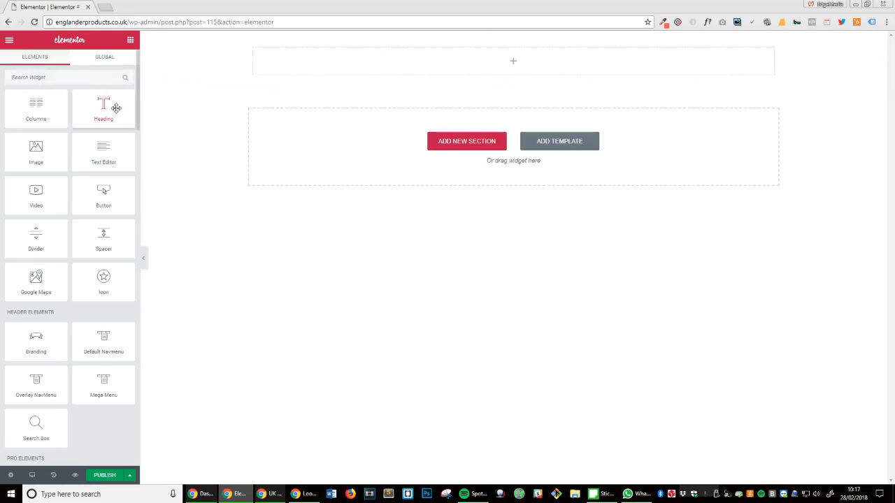
pyautogui.moveTo(103, 108); pyautogui.dragTo(513, 61)
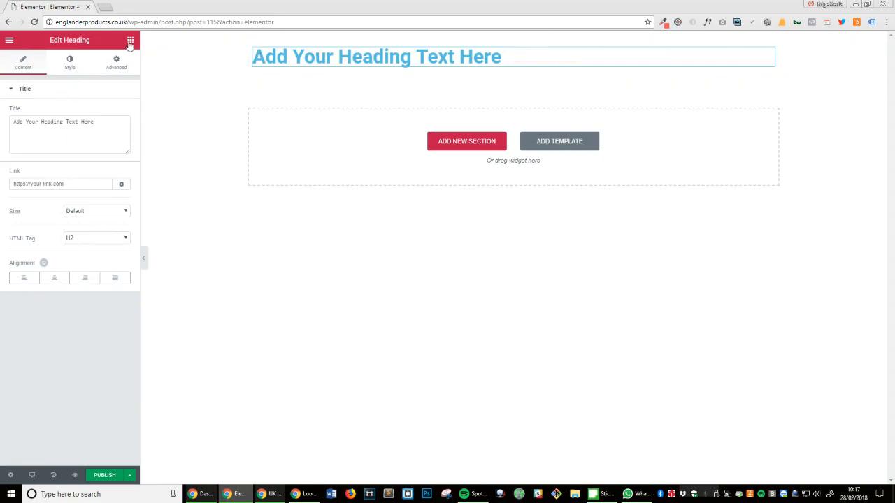
pyautogui.click(130, 40)
pyautogui.write('butt')
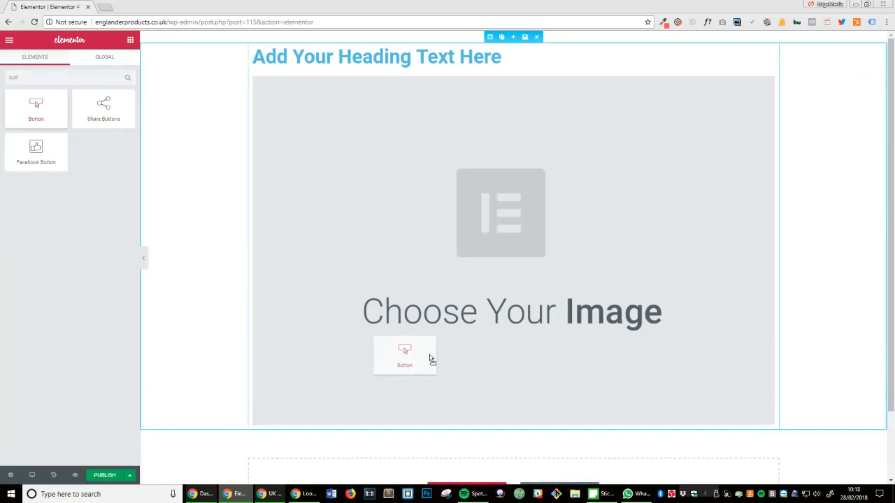
pyautogui.moveTo(404, 355); pyautogui.dragTo(277, 442)
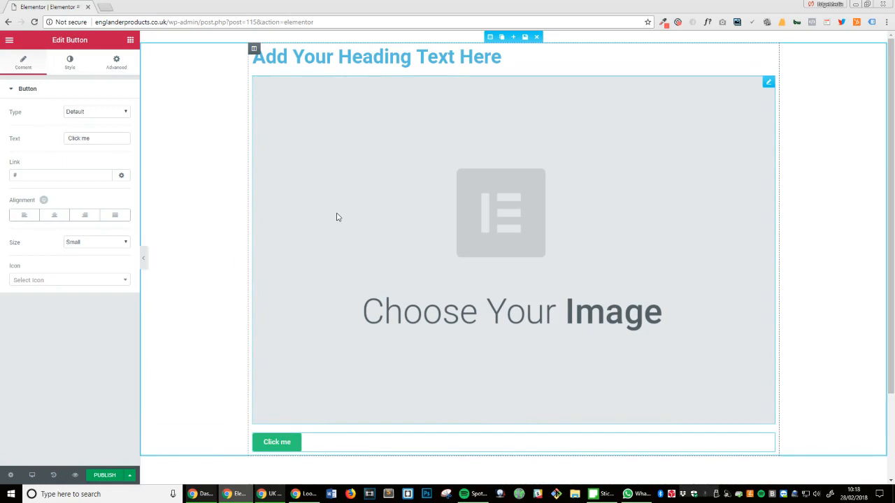
pyautogui.moveTo(76, 475)
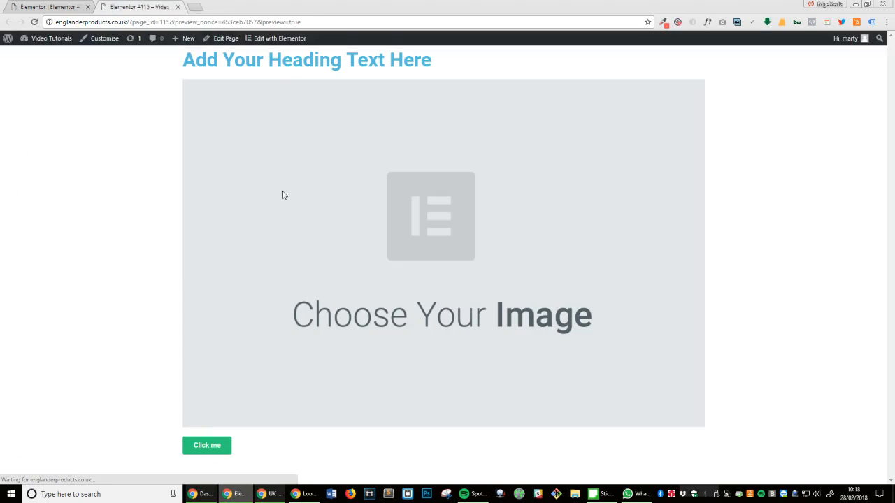
# Switch back to the Elementor page editor tab
pyautogui.click(207, 445)
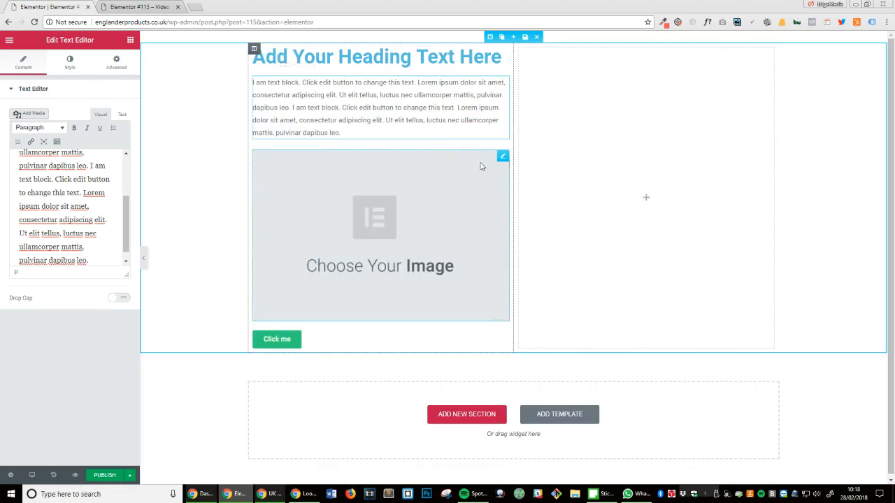
pyautogui.moveTo(407, 209)
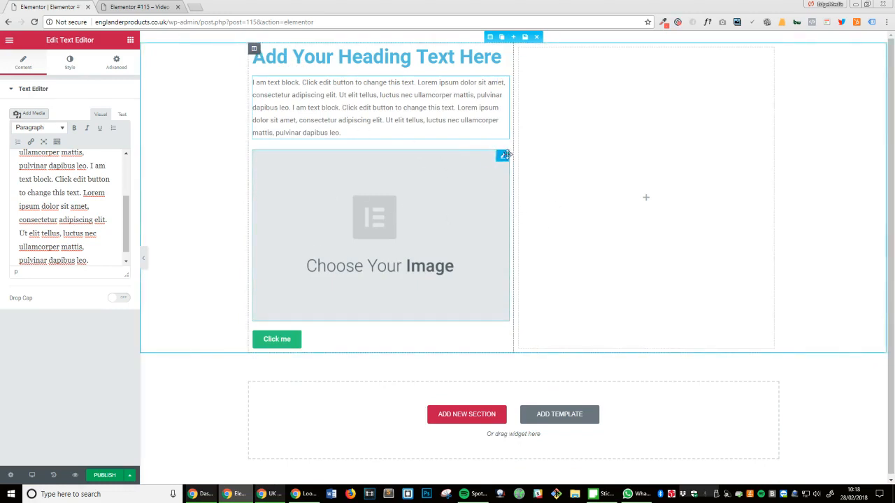
# Move the image into the right column, preview that layout, then return to the editor
pyautogui.click(643, 133)
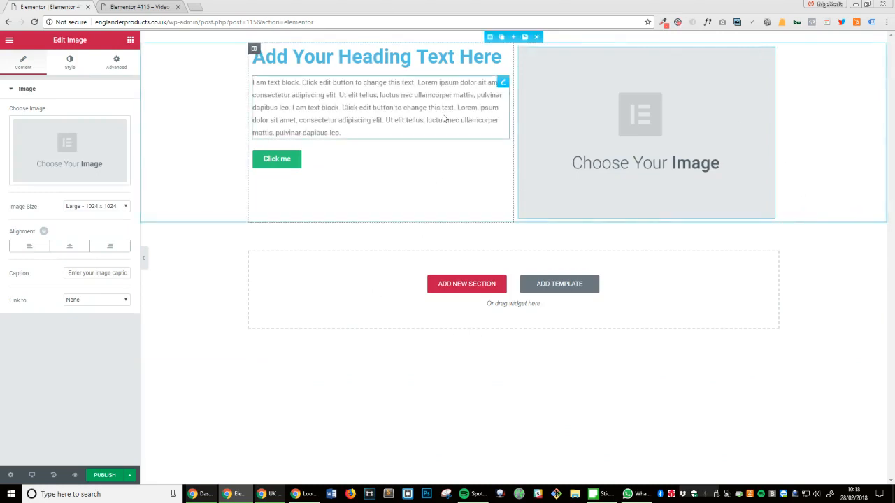
pyautogui.moveTo(77, 475)
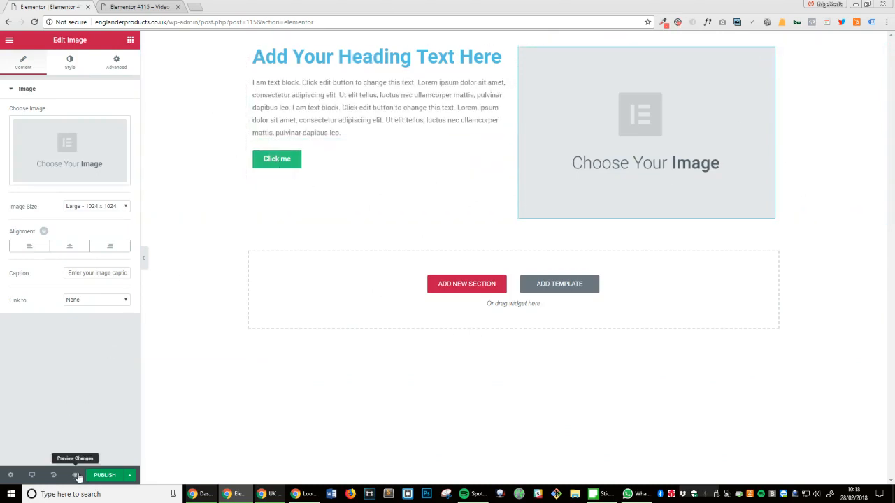
pyautogui.click(78, 477)
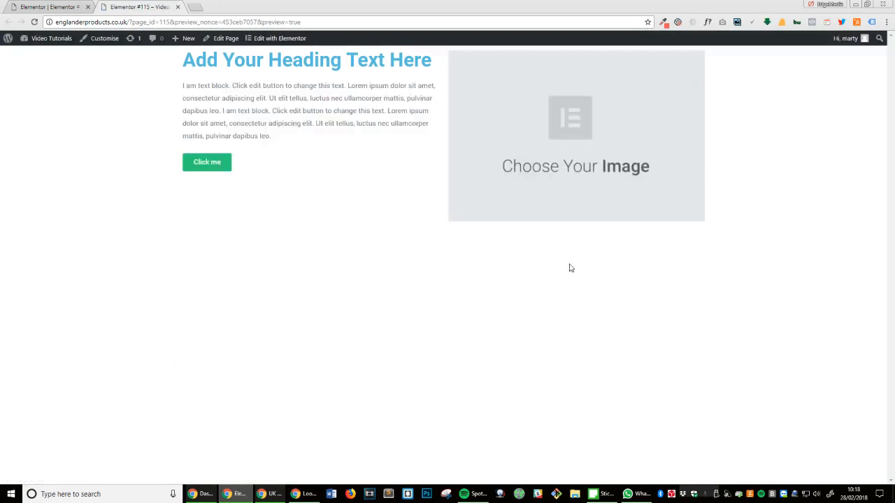
pyautogui.moveTo(335, 171)
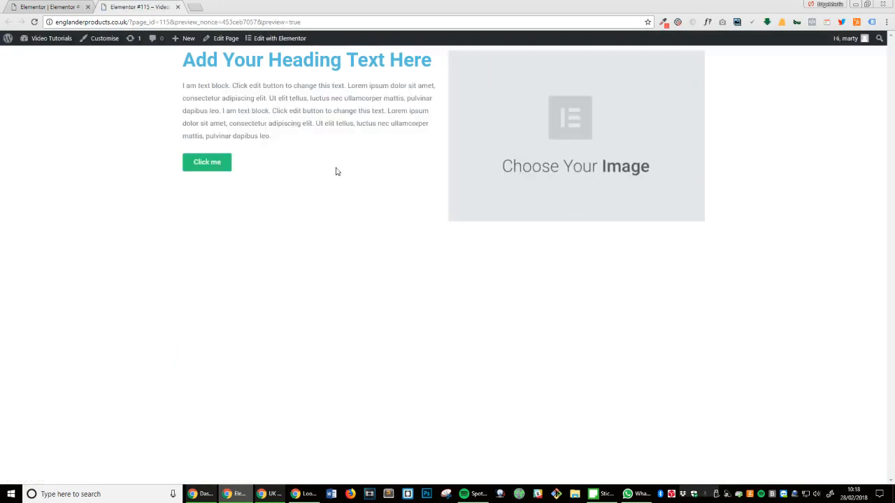
pyautogui.click(280, 37)
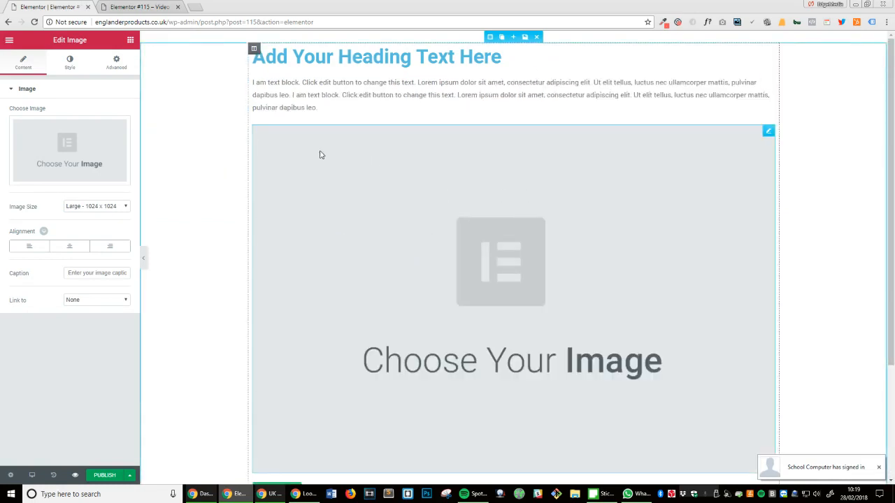
pyautogui.moveTo(362, 156)
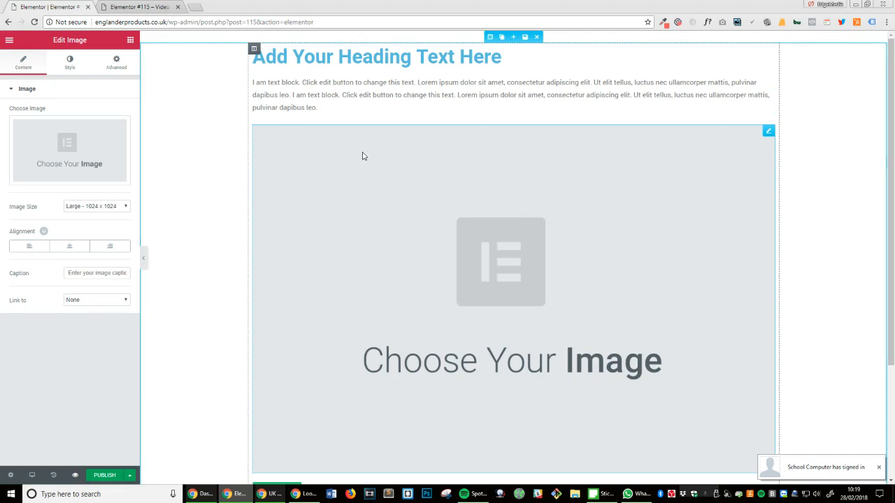
# Set the section's Style background type to Classic and open the background image picker
pyautogui.scroll(-3)
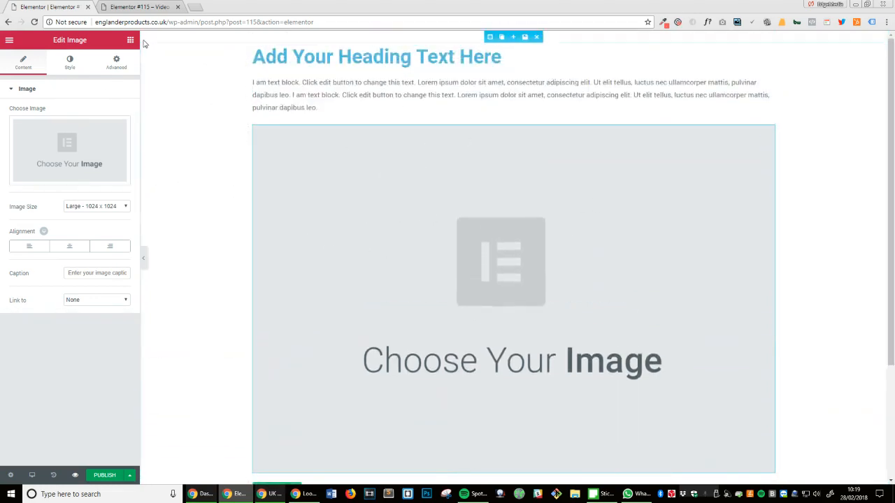
pyautogui.click(130, 40)
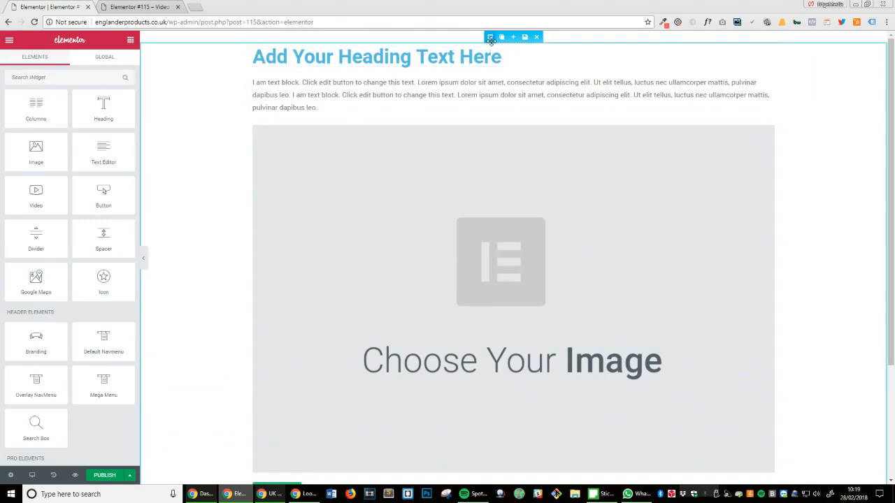
pyautogui.click(489, 37)
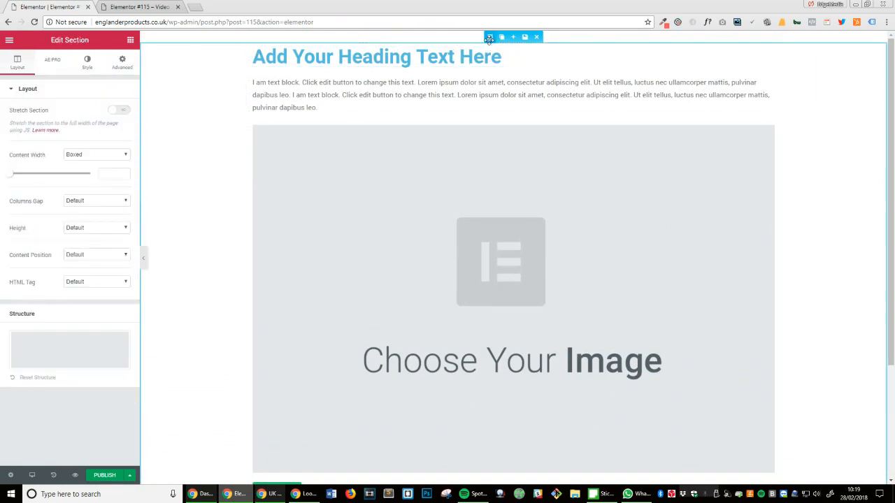
pyautogui.click(87, 63)
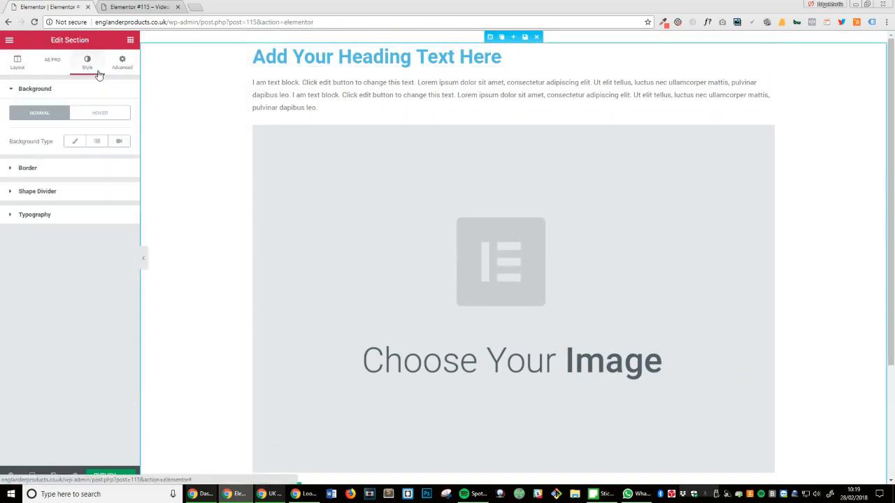
pyautogui.click(75, 141)
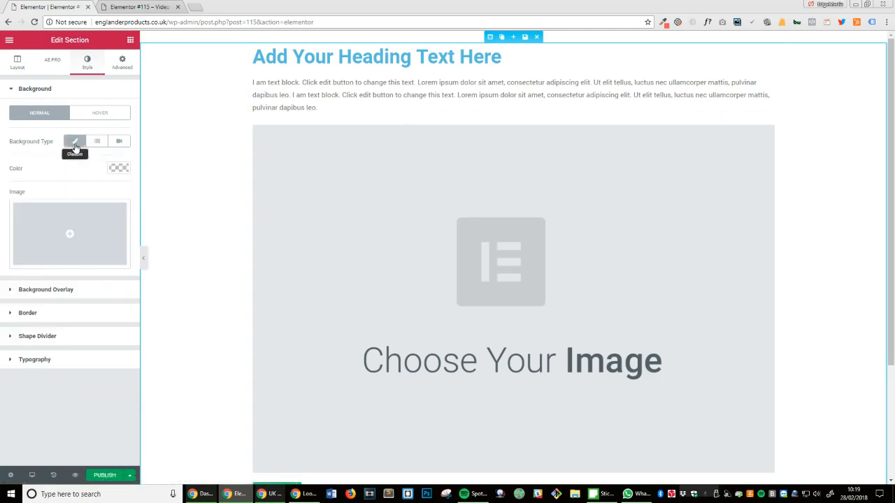
pyautogui.click(69, 233)
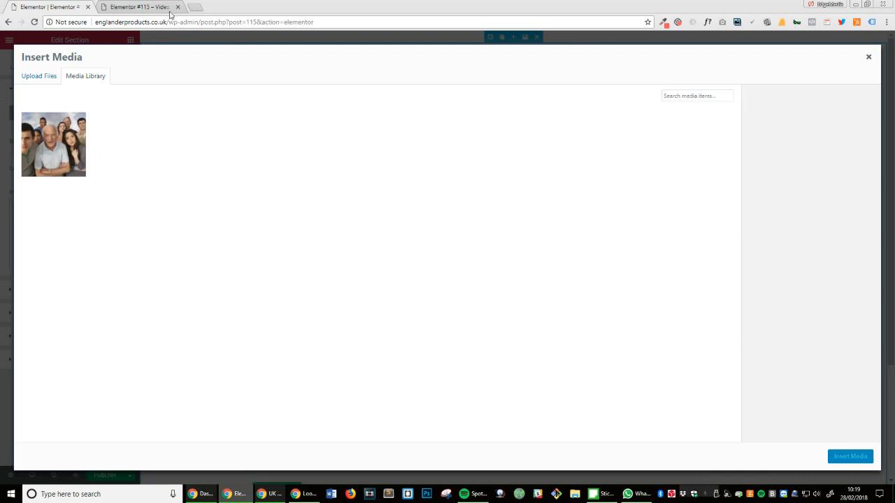
# Search Google Images for 'textures 1920 x 1080' in a new browser tab
pyautogui.click(203, 7)
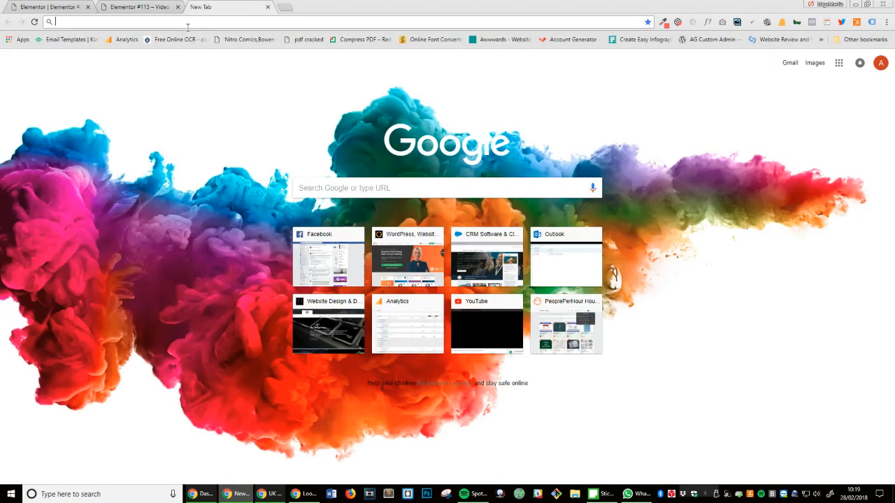
pyautogui.write('textures')
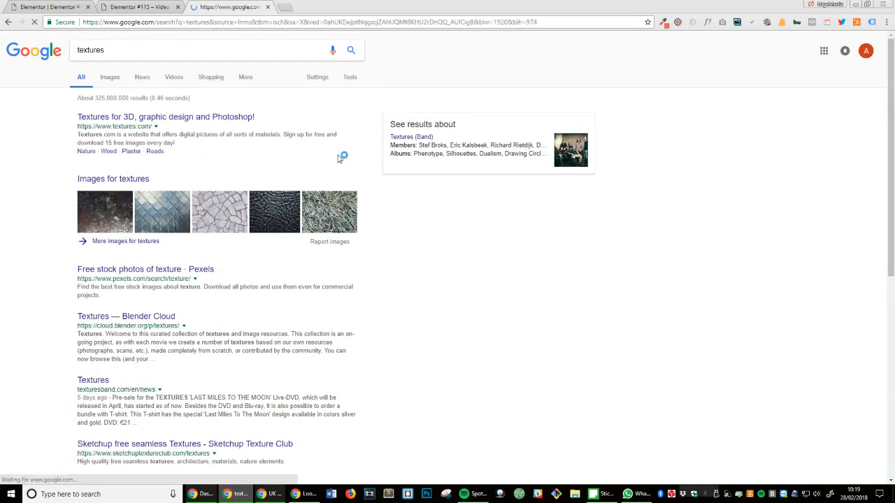
pyautogui.click(109, 77)
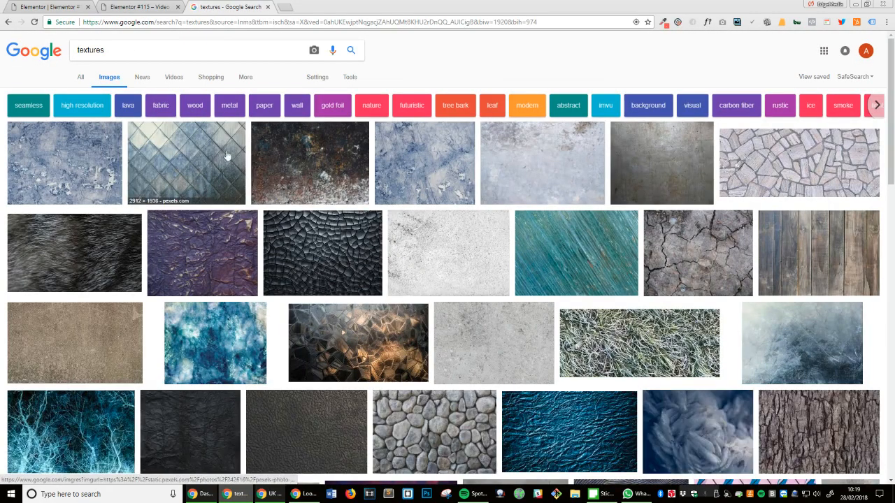
pyautogui.scroll(-3)
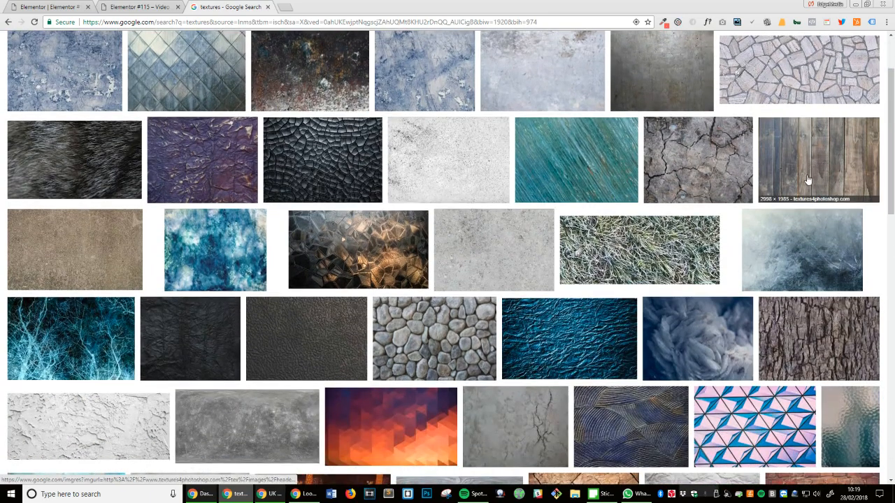
pyautogui.scroll(-3)
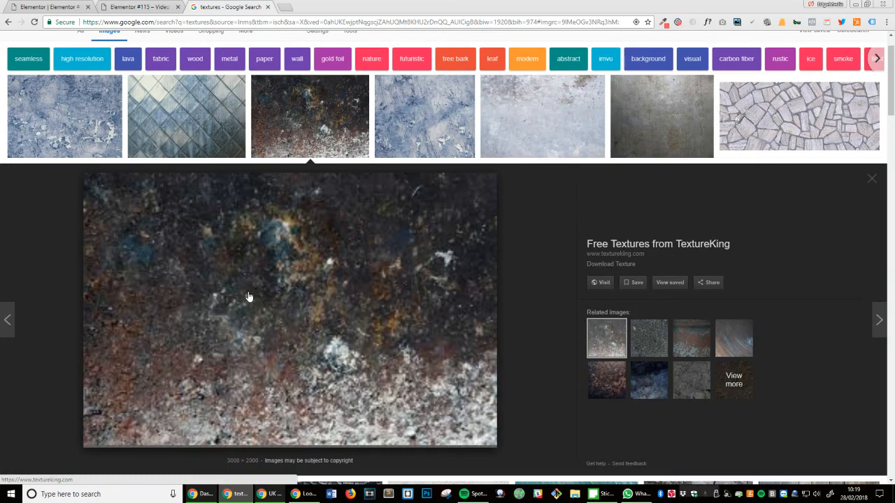
pyautogui.moveTo(311, 297)
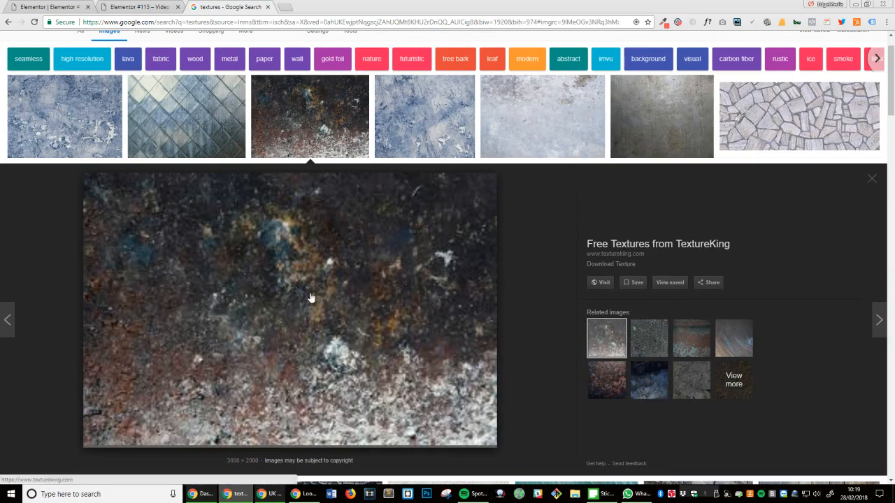
pyautogui.moveTo(685, 120)
pyautogui.write('textures 1920 x 10')
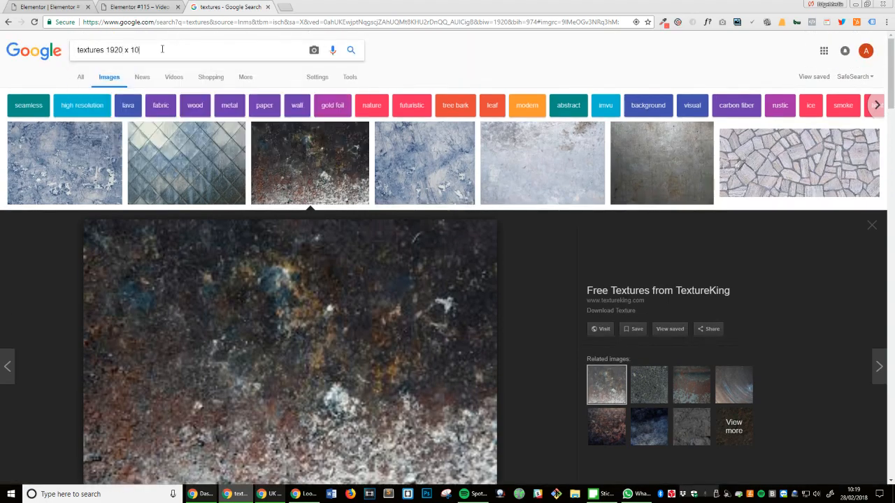
pyautogui.press('Enter')
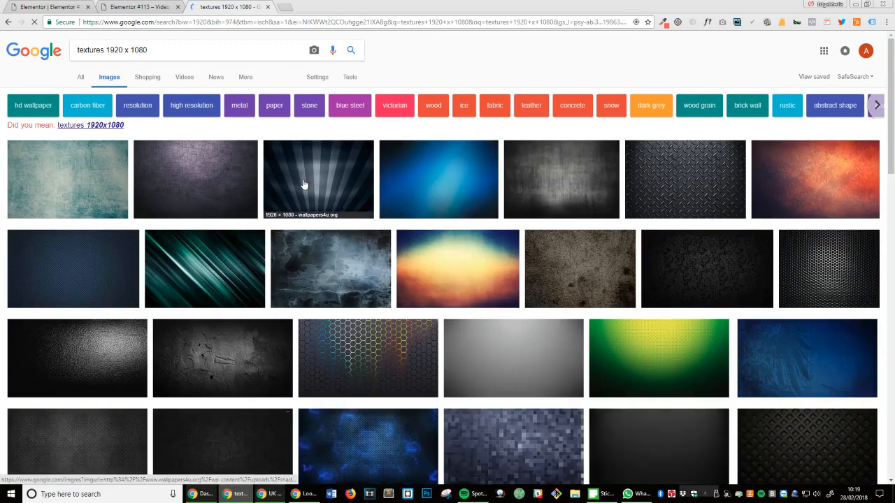
# Save the dark striped texture image to the desktop
pyautogui.click(318, 179)
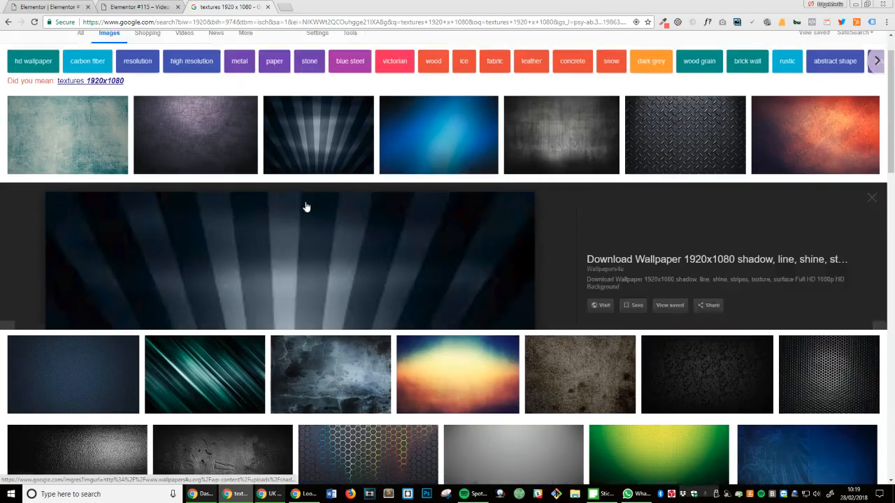
pyautogui.rightClick(279, 214)
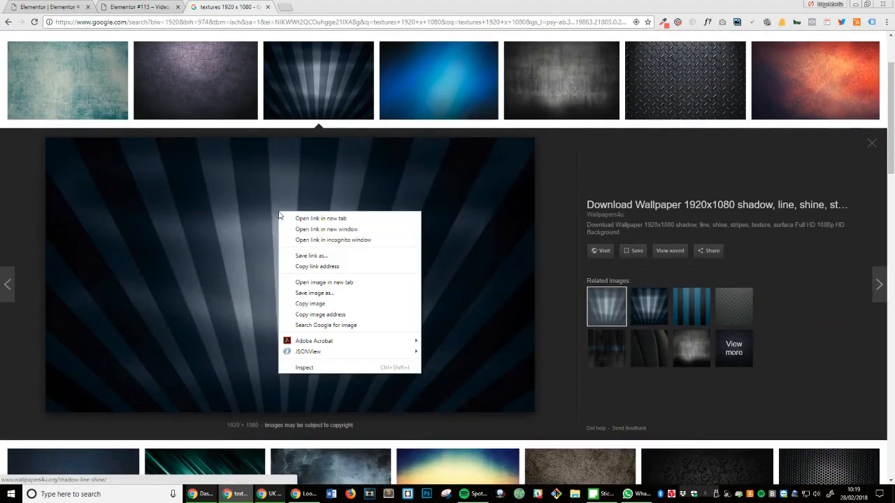
pyautogui.click(314, 293)
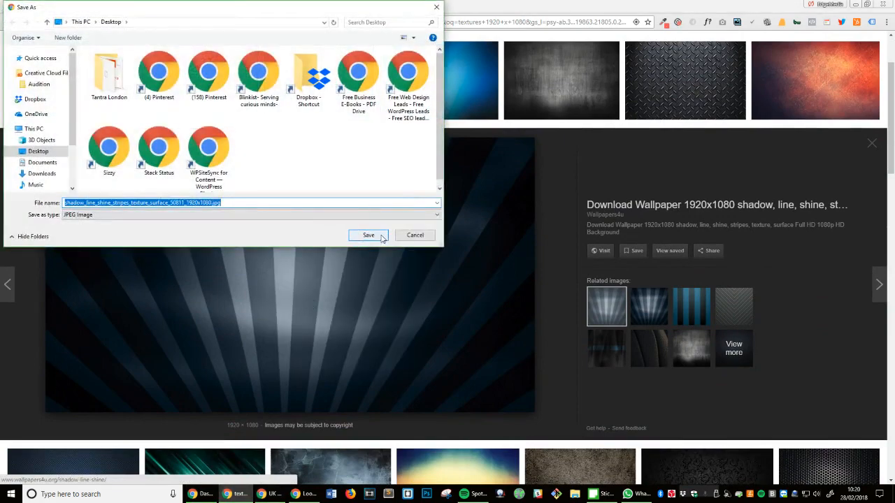
pyautogui.click(368, 235)
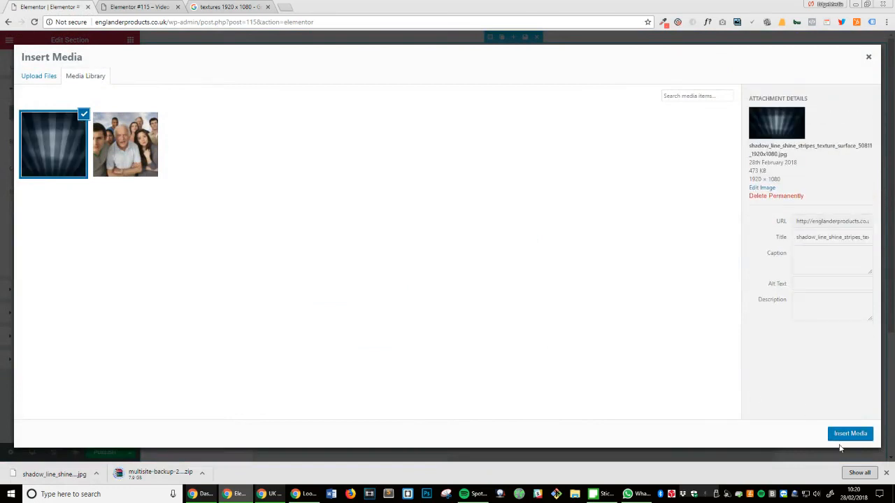
# Insert the striped texture as the section background and preview it
pyautogui.click(850, 433)
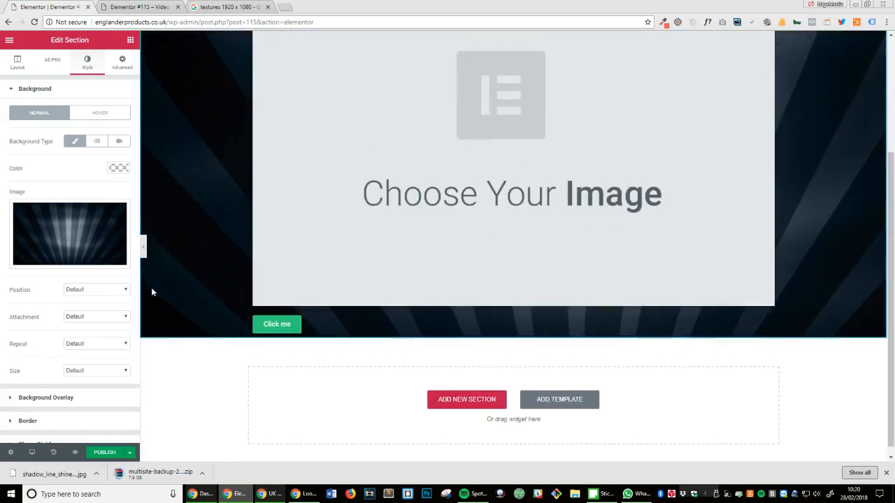
pyautogui.click(224, 6)
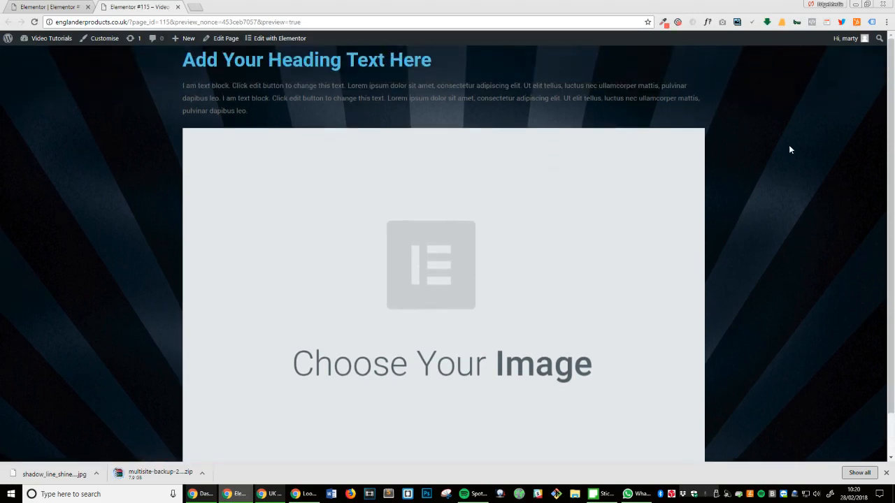
pyautogui.scroll(-3)
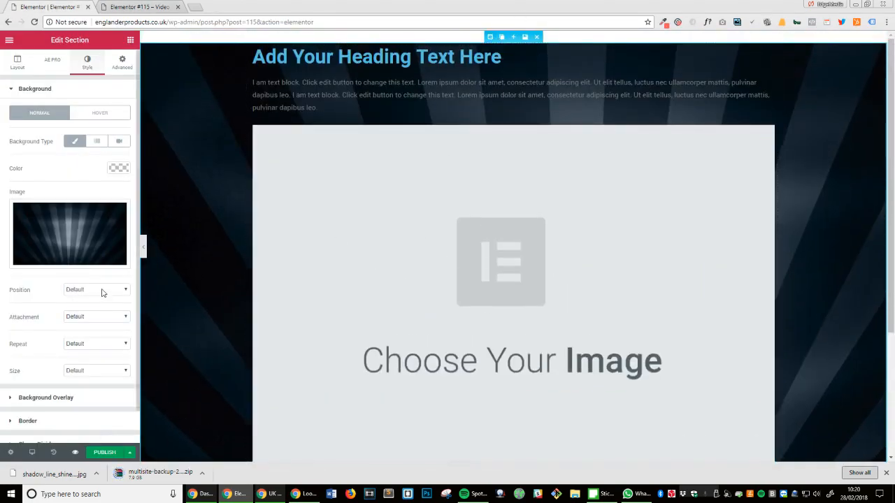
# Set the background to Center Center, No-repeat, Cover, and pick the group photo for the image widget
pyautogui.click(97, 289)
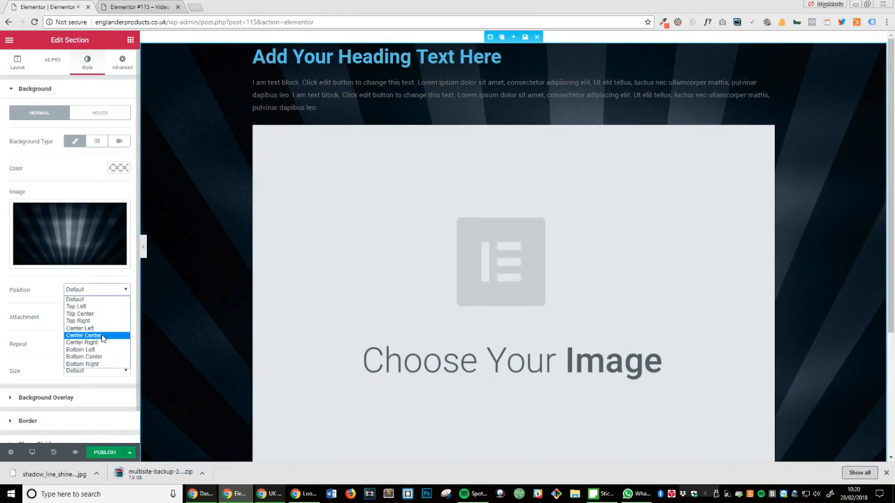
pyautogui.click(83, 335)
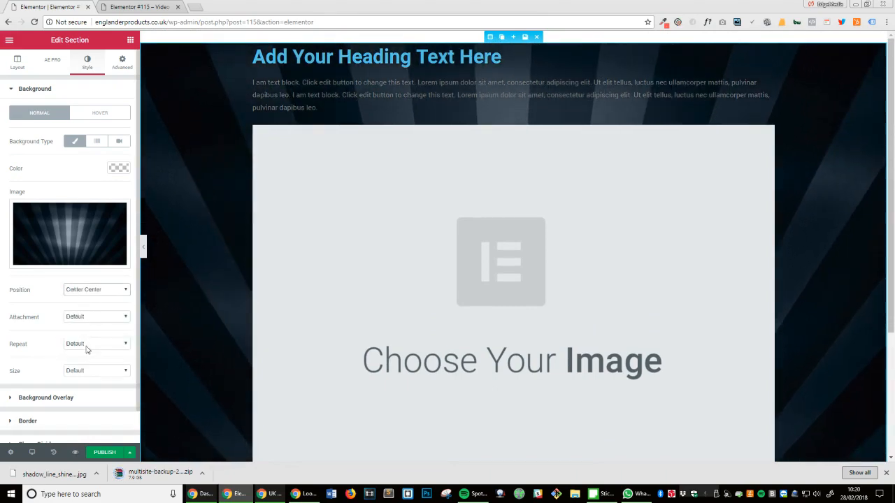
pyautogui.click(96, 371)
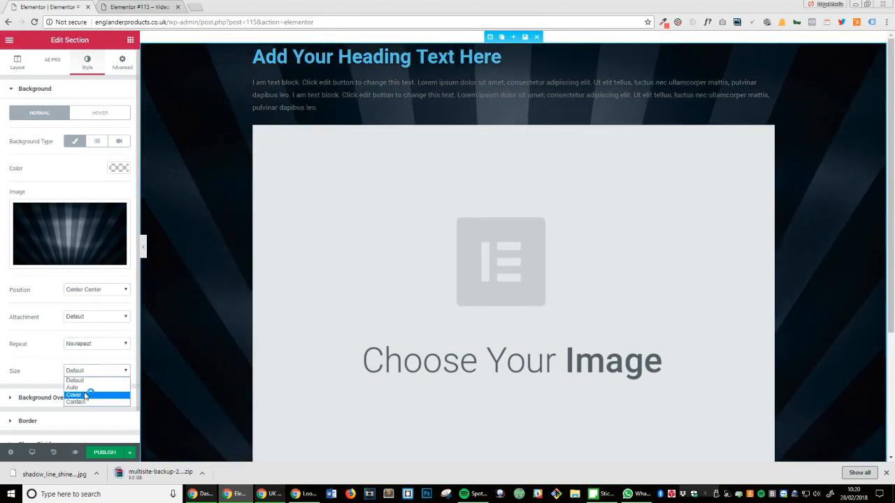
pyautogui.click(74, 395)
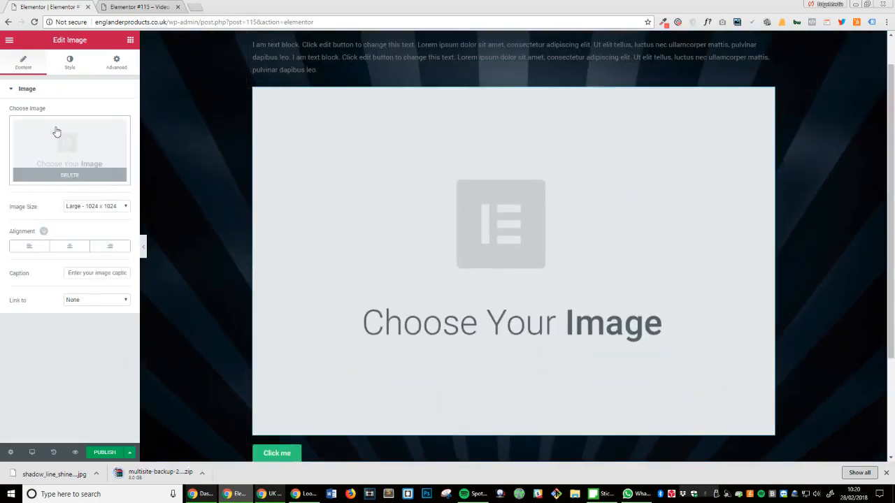
pyautogui.click(69, 147)
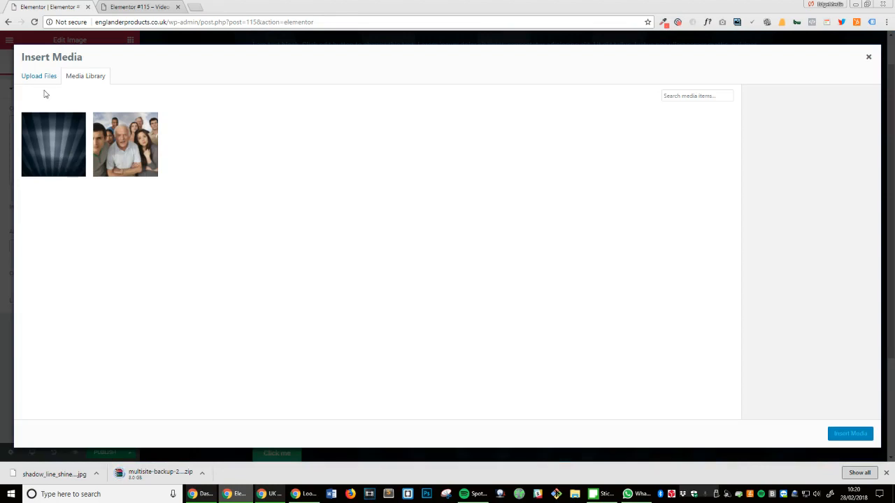
pyautogui.click(850, 433)
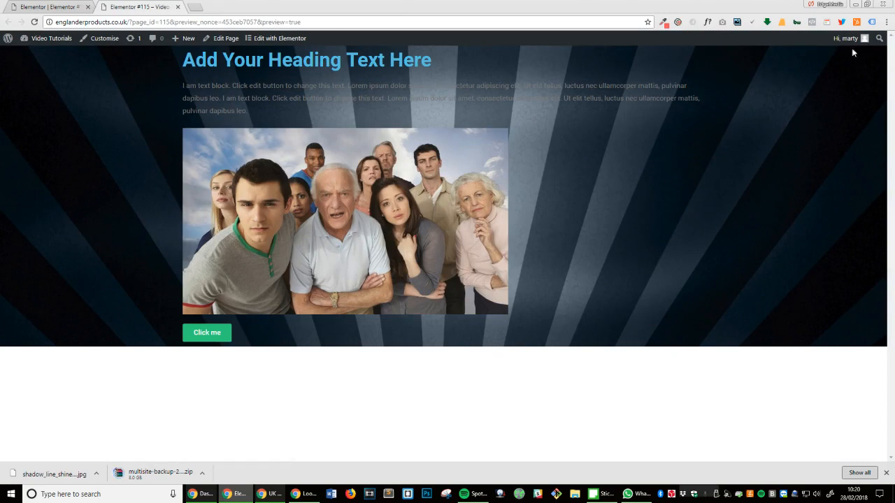
pyautogui.moveTo(60, 323)
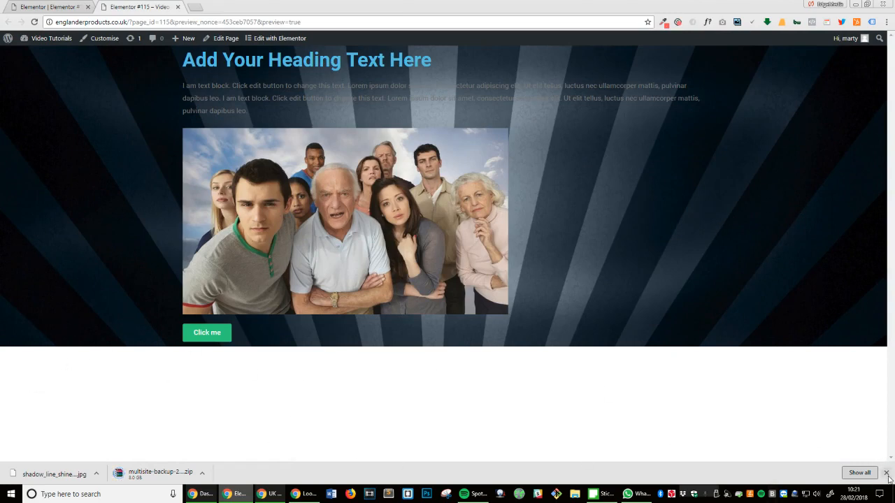
# Return to the section settings and set its height to fit the screen
pyautogui.click(888, 473)
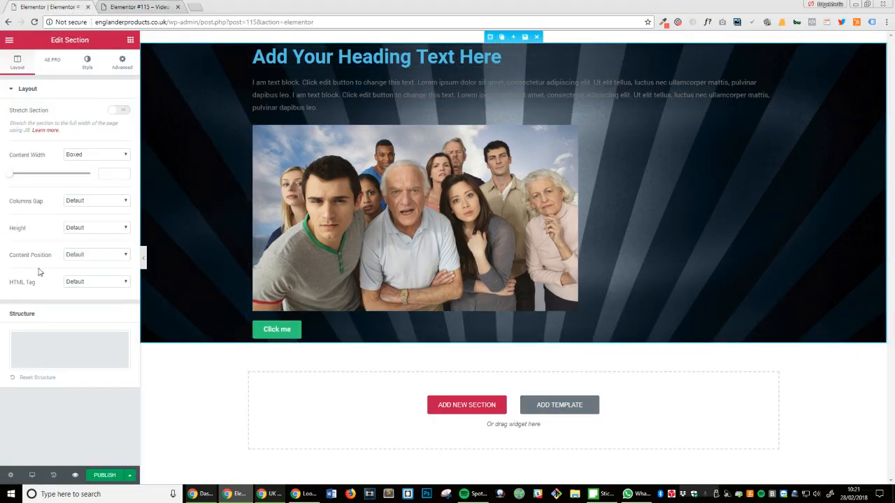
pyautogui.moveTo(61, 308)
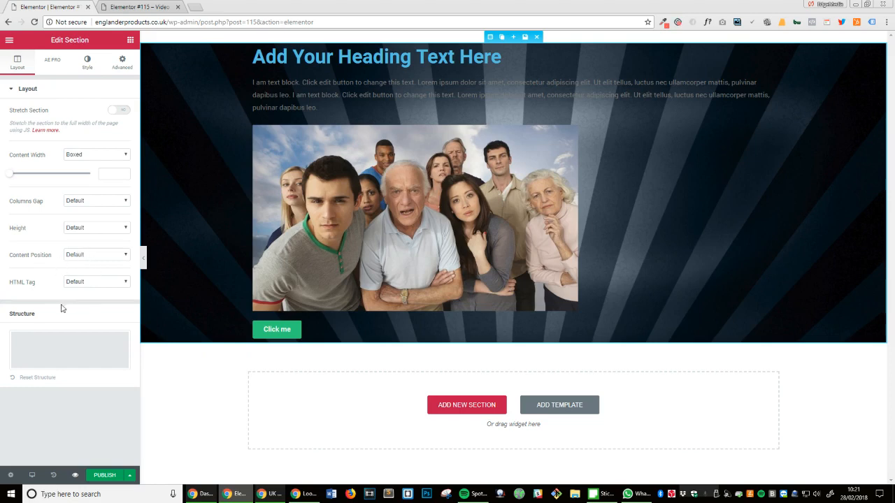
pyautogui.click(96, 228)
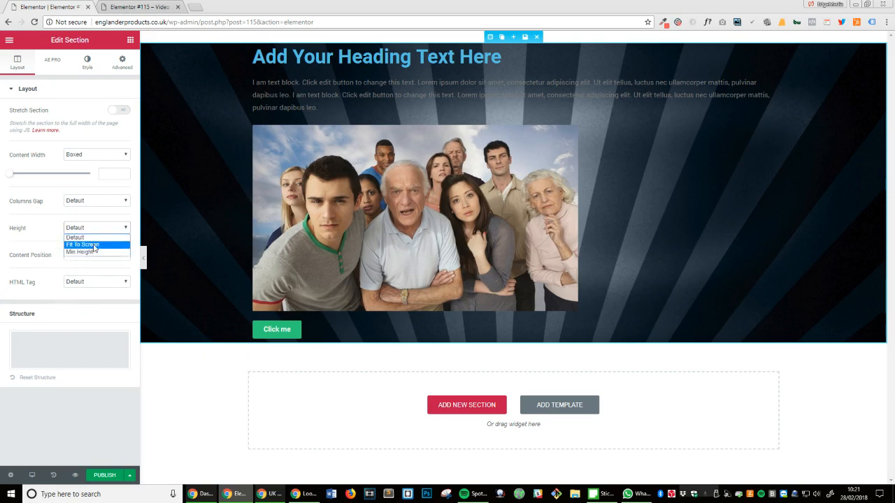
pyautogui.click(82, 245)
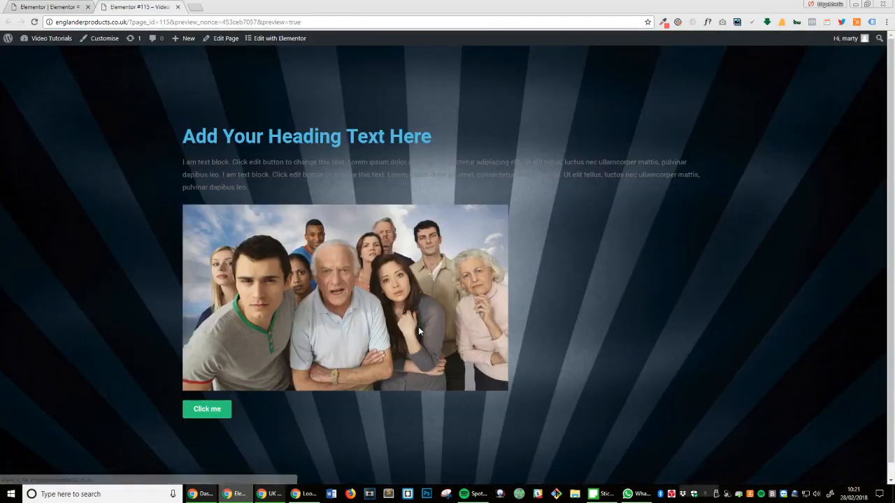
pyautogui.moveTo(622, 388)
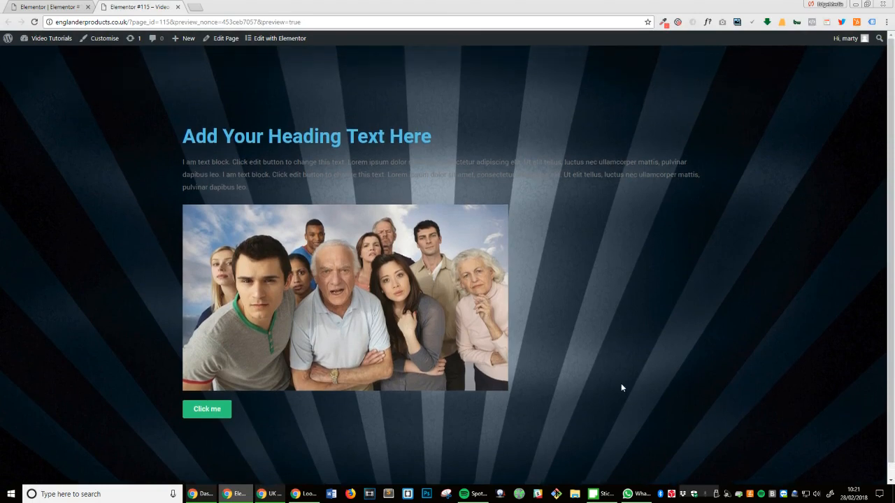
# Center-align the image, heading, paragraph and 'Click me' button
pyautogui.click(279, 39)
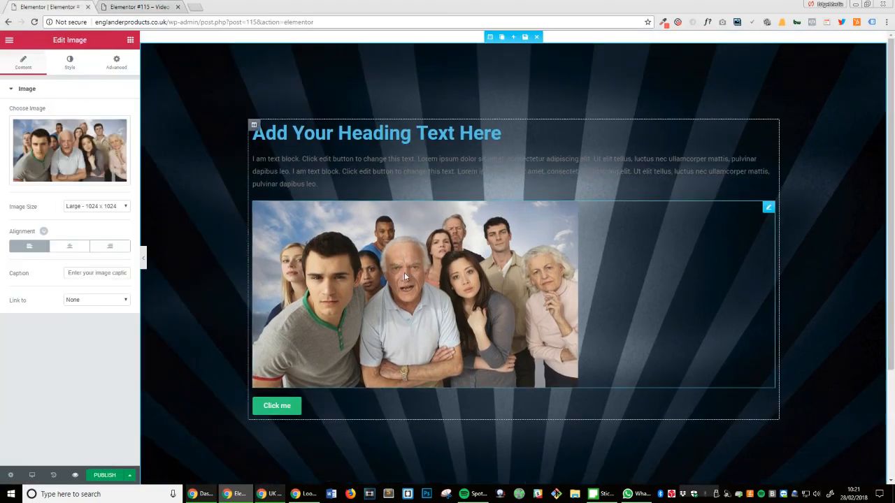
pyautogui.click(375, 133)
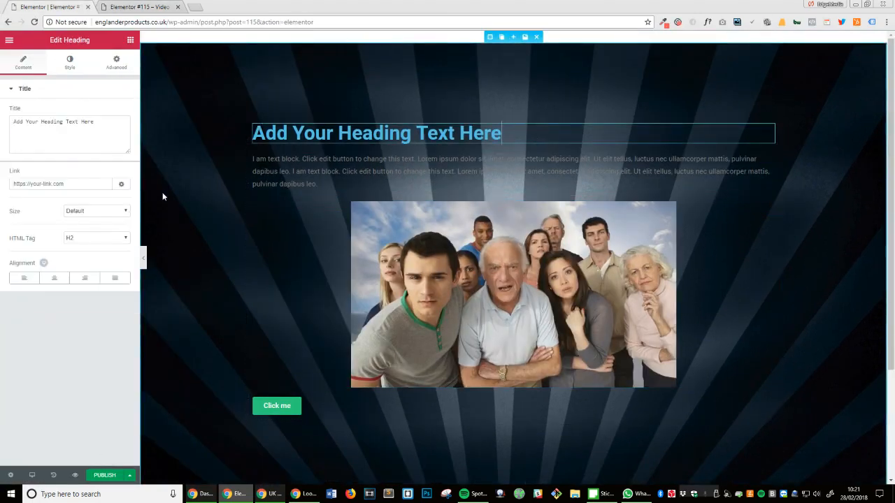
pyautogui.click(510, 171)
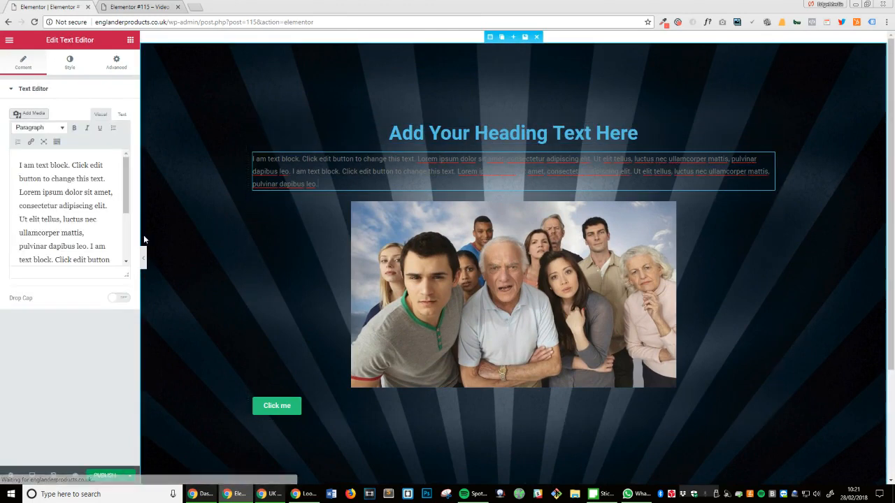
pyautogui.click(69, 61)
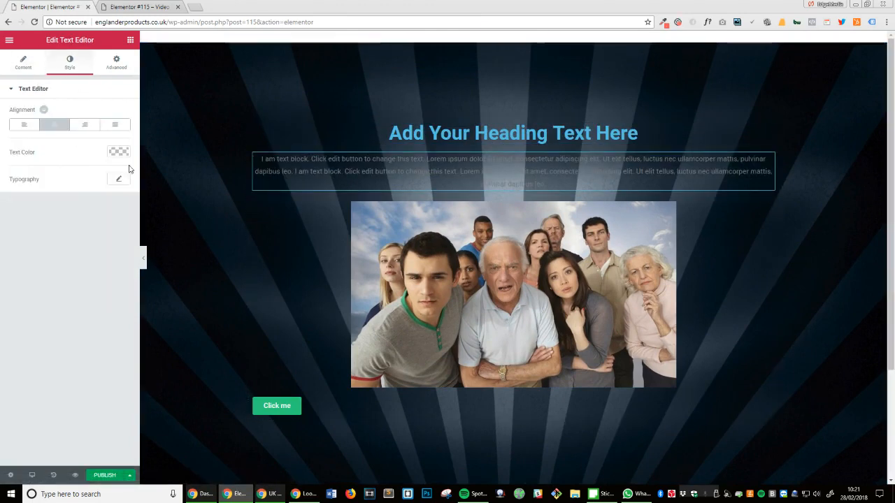
pyautogui.click(277, 405)
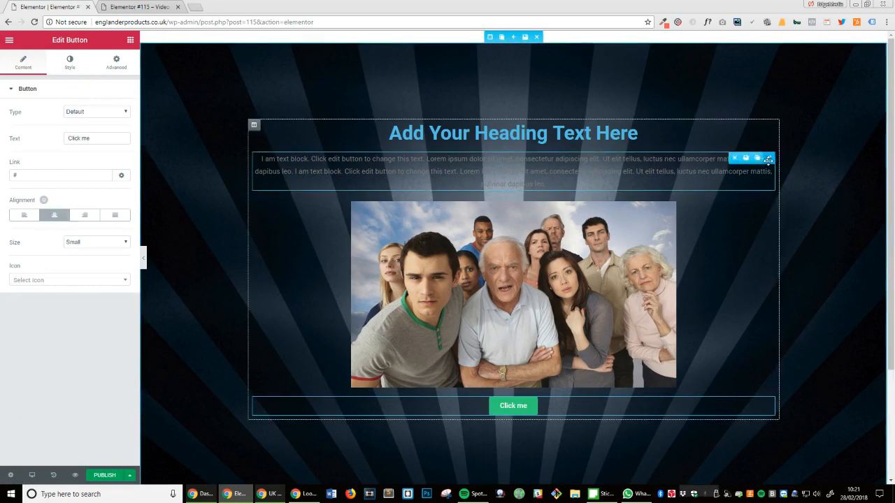
# Colour the heading and paragraph #ffffff and set the button alignment to Justified
pyautogui.click(513, 133)
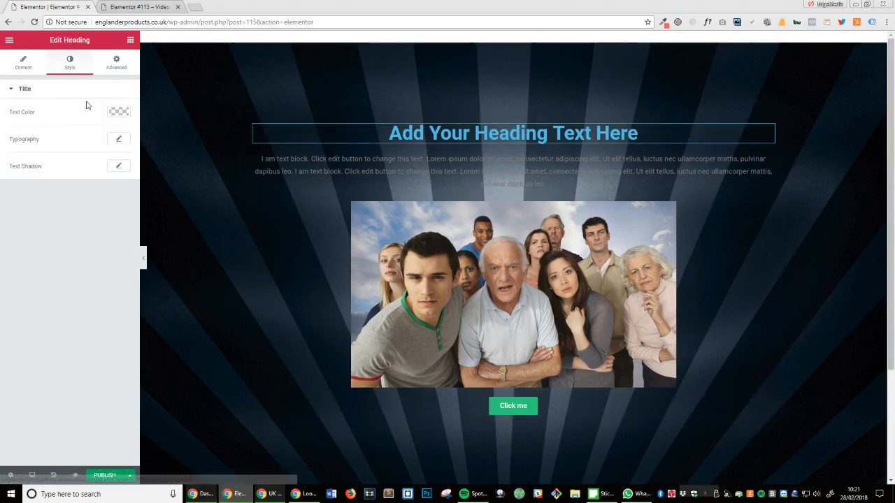
pyautogui.click(118, 112)
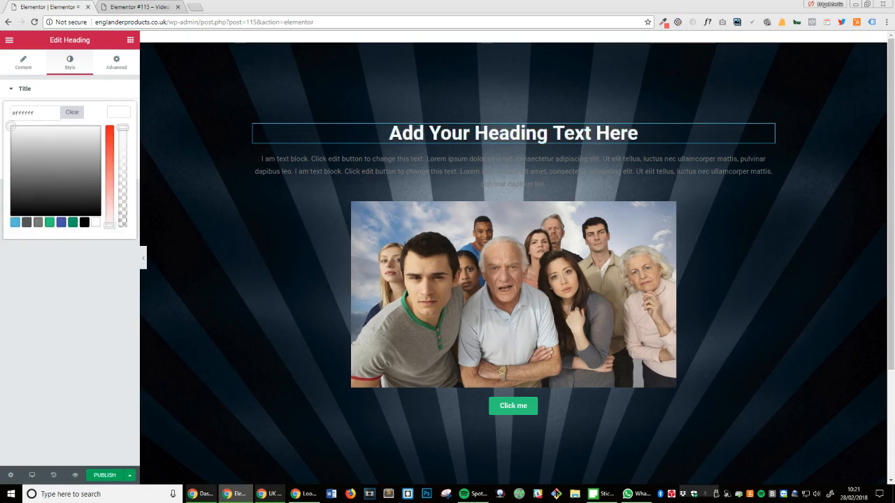
pyautogui.click(512, 172)
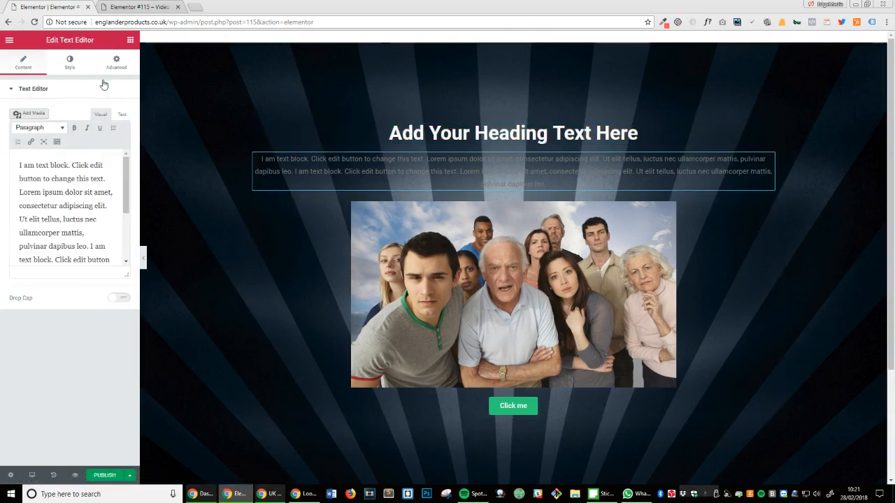
pyautogui.click(69, 62)
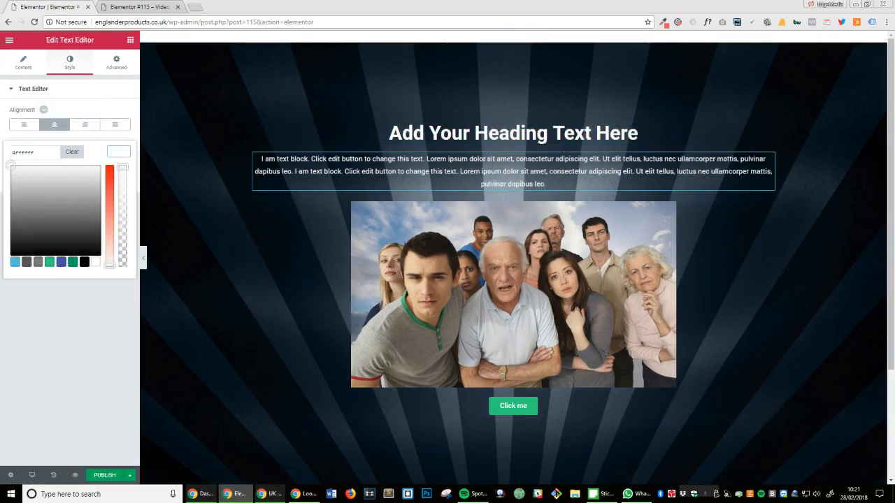
pyautogui.click(513, 405)
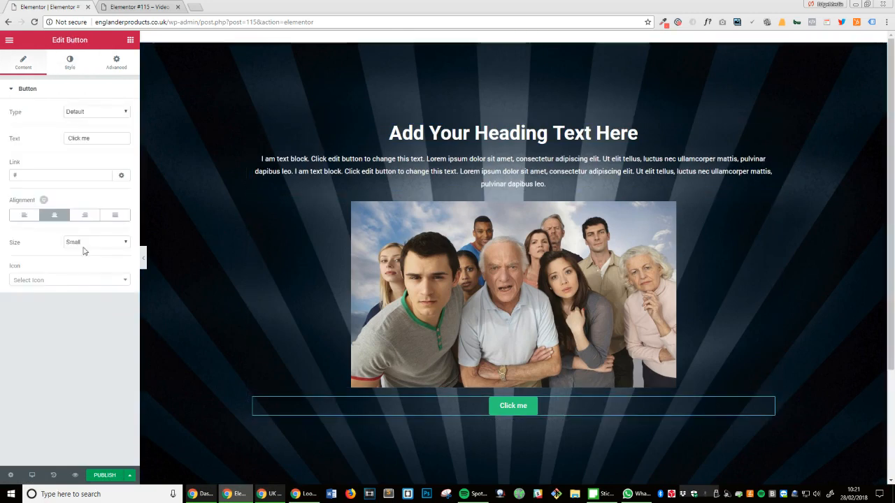
pyautogui.click(115, 214)
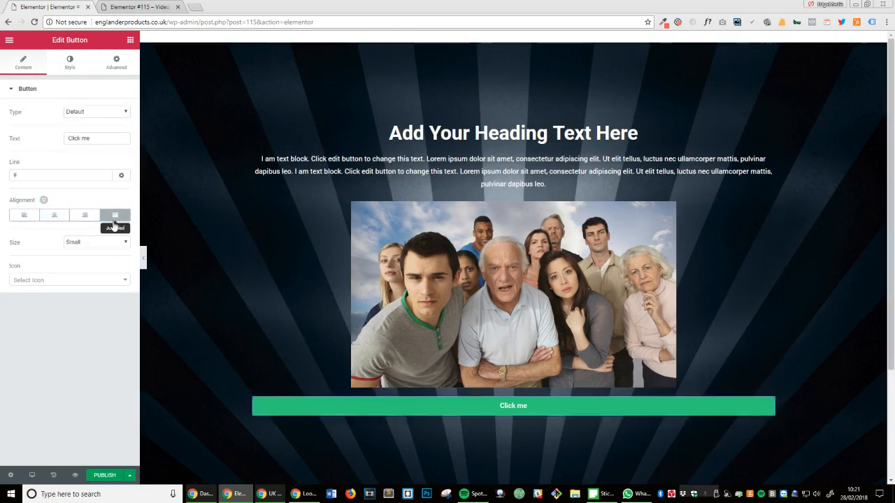
pyautogui.click(513, 405)
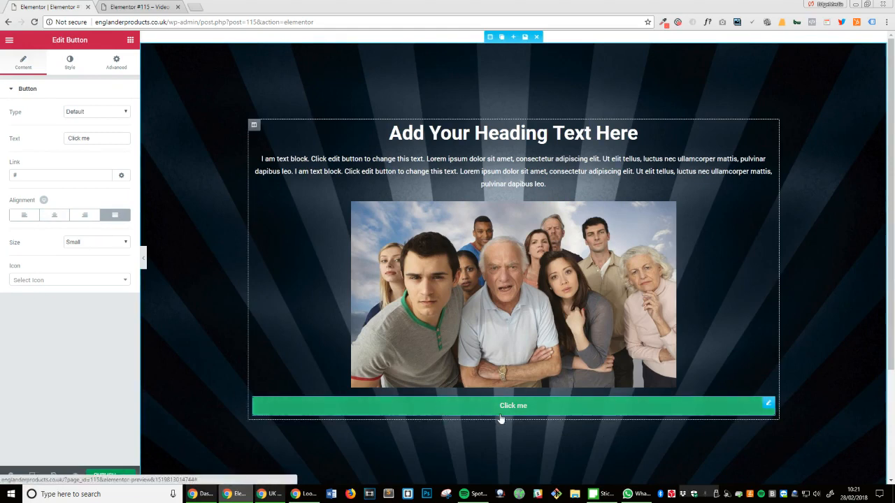
pyautogui.moveTo(465, 418)
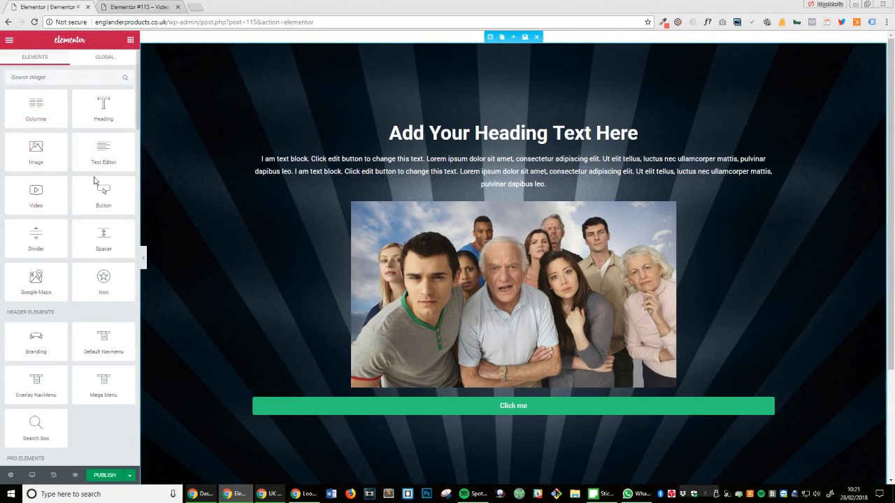
pyautogui.moveTo(35, 108)
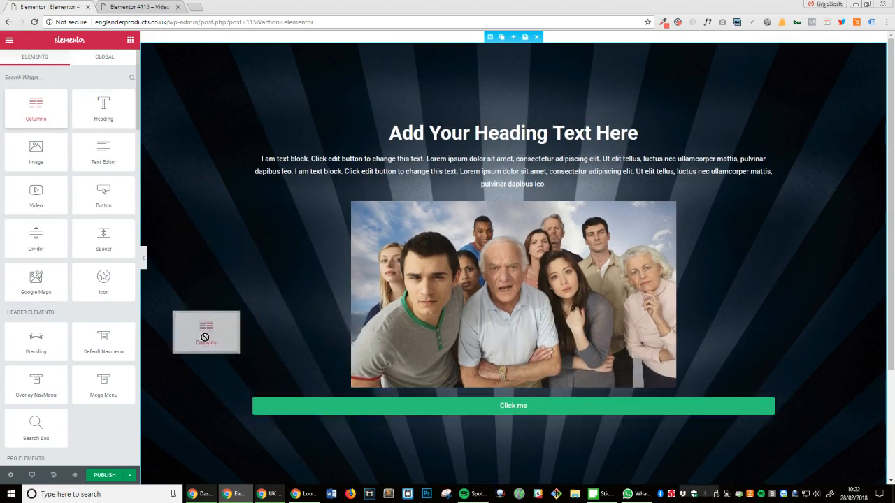
# Add a 25/50/25 columns row below the image and move the 'Click me' button into its middle column
pyautogui.moveTo(206, 332); pyautogui.dragTo(557, 335)
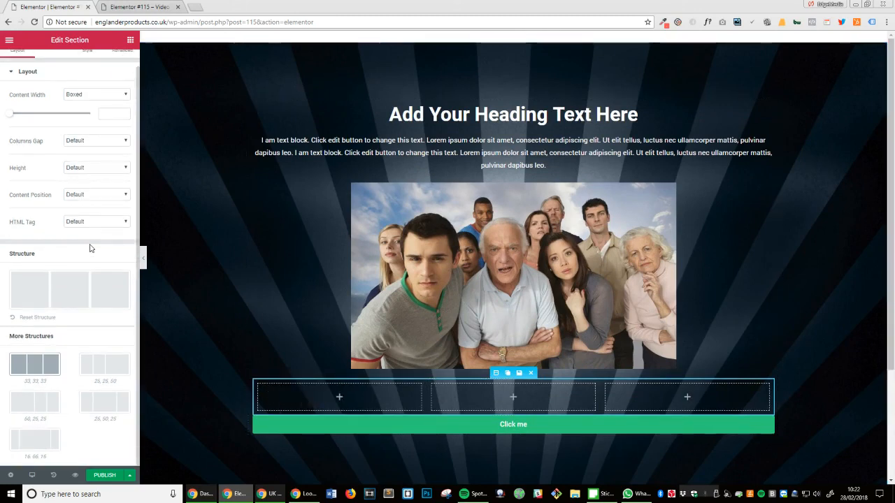
pyautogui.moveTo(49, 416)
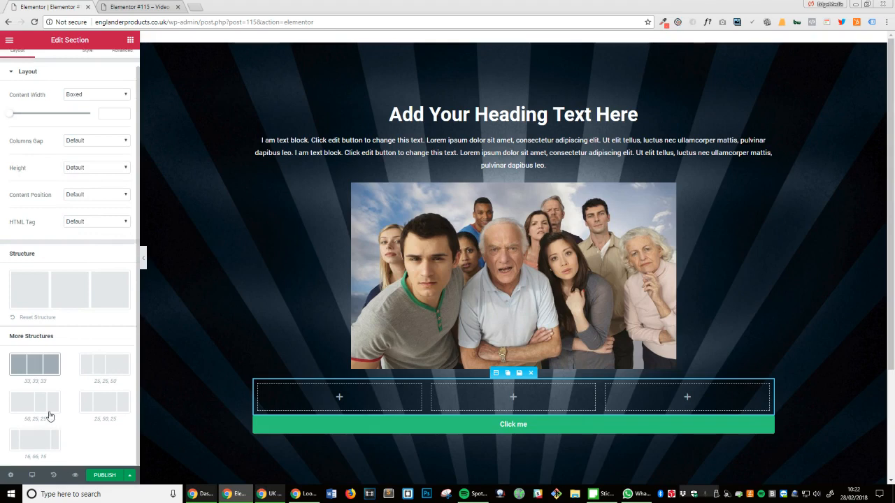
pyautogui.click(104, 364)
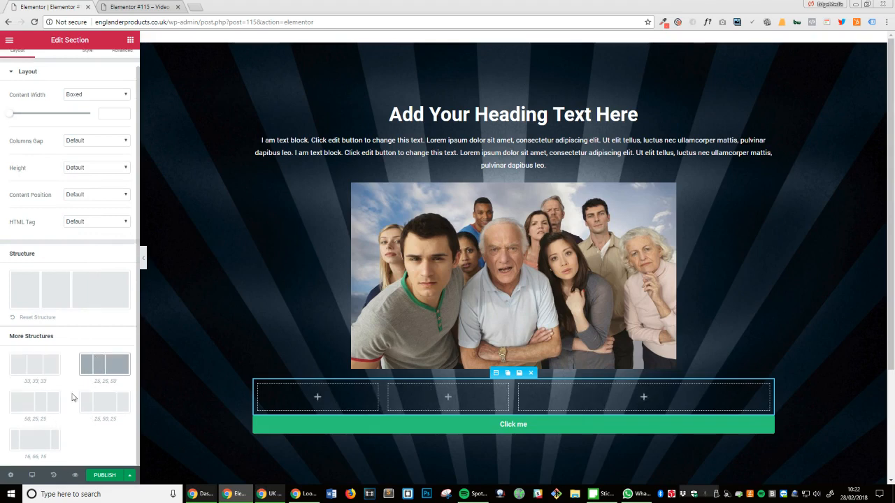
pyautogui.click(104, 402)
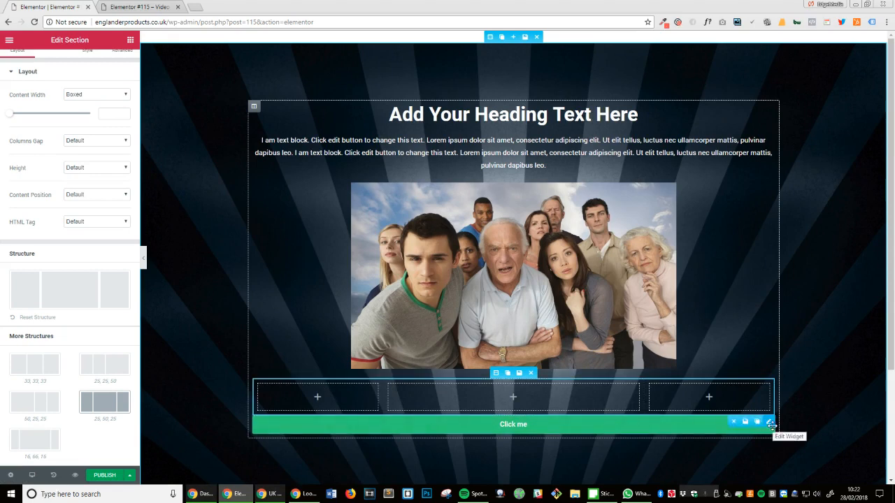
pyautogui.click(768, 421)
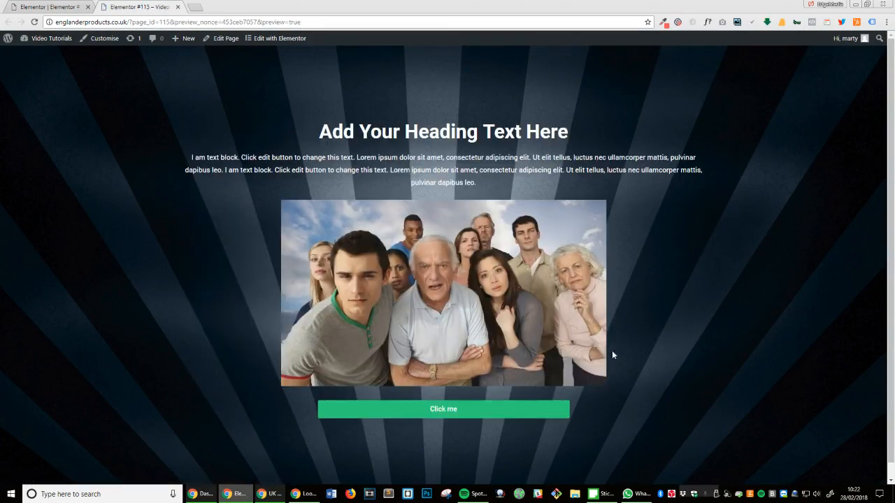
pyautogui.scroll(-3)
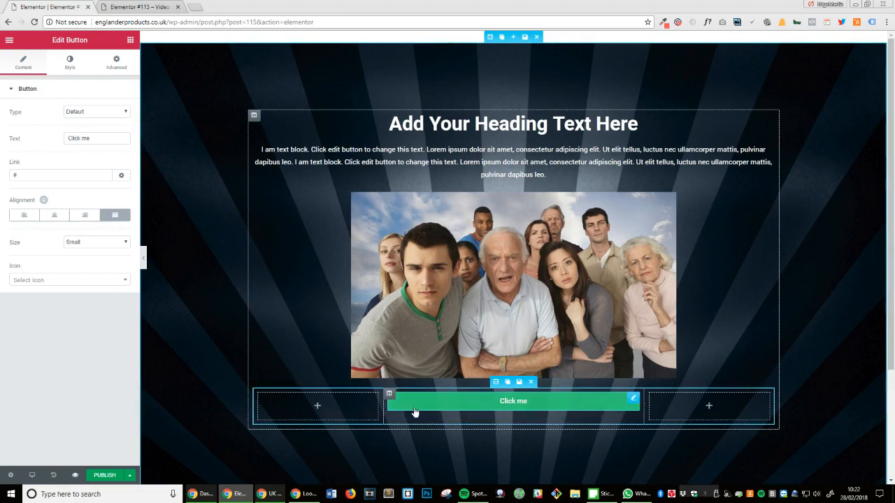
# Resize the columns so the two Click me buttons sit in the middle columns, then review
pyautogui.moveTo(383, 405); pyautogui.dragTo(350, 405)
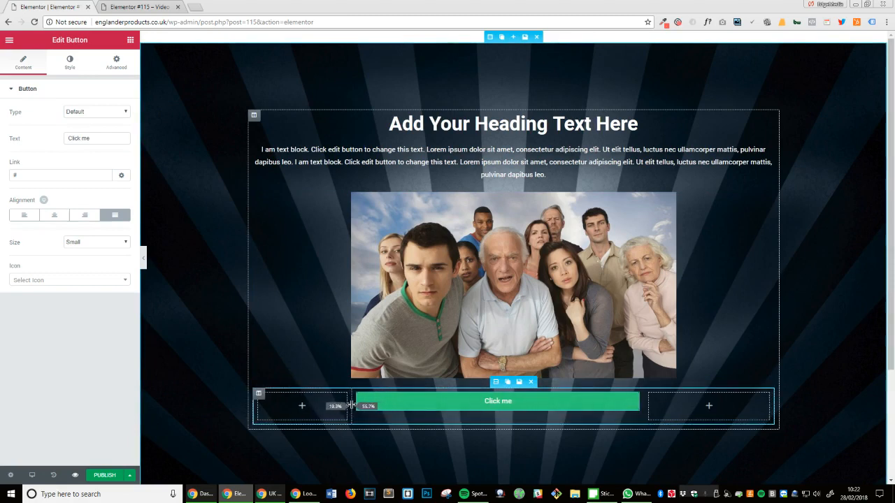
pyautogui.moveTo(353, 405); pyautogui.dragTo(517, 405)
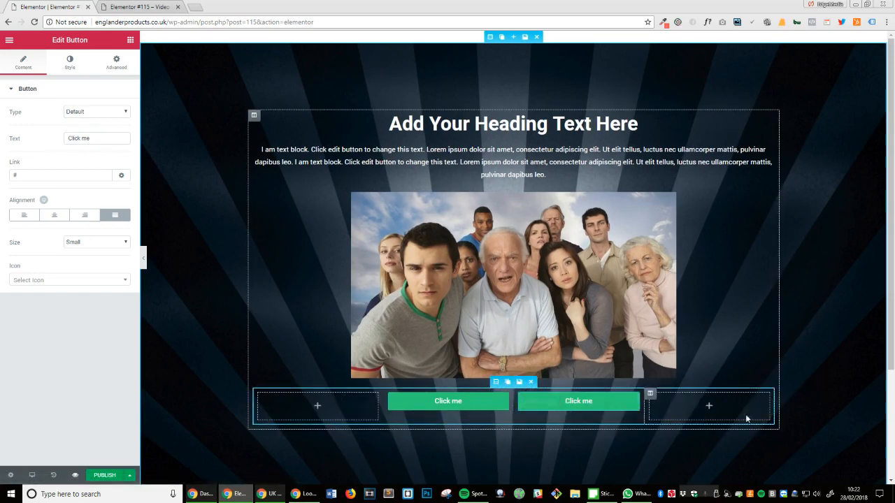
pyautogui.moveTo(75, 475)
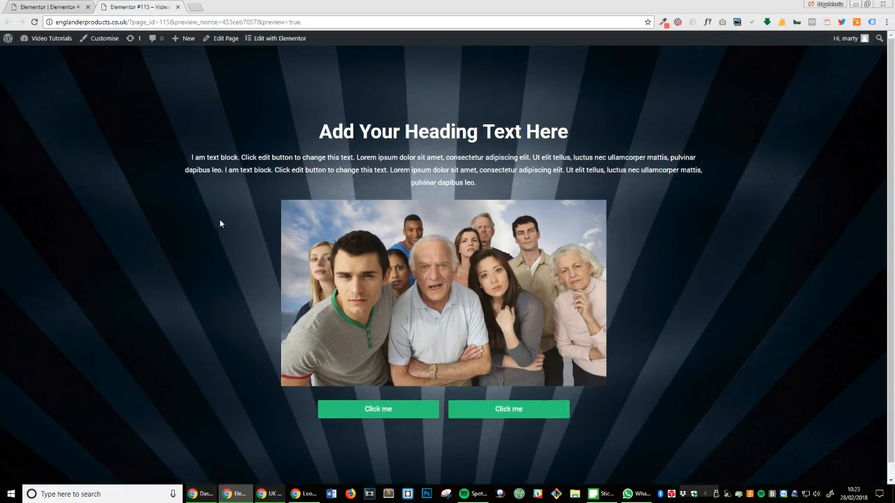
pyautogui.scroll(-3)
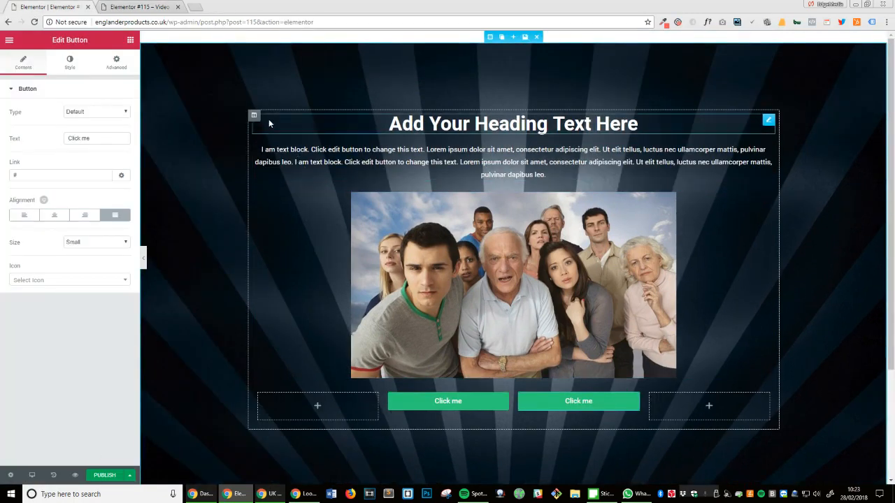
# Open a column's layout settings, then return to the widget library without changes
pyautogui.click(253, 115)
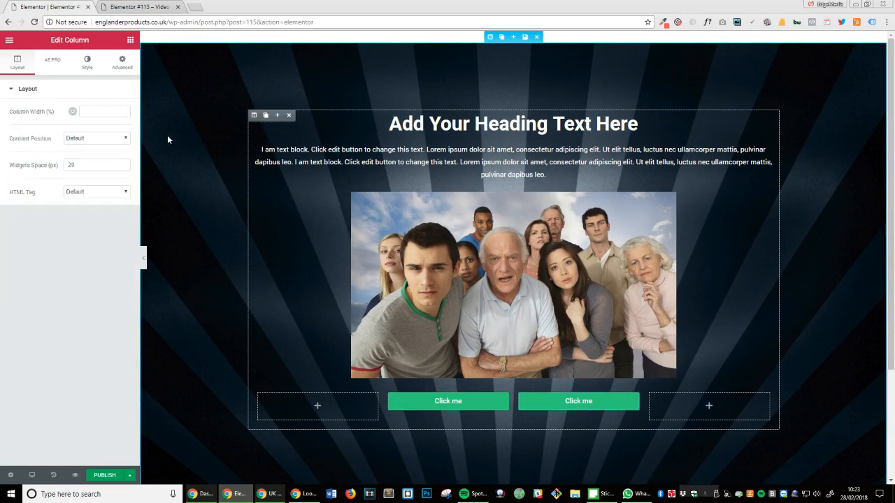
pyautogui.click(513, 162)
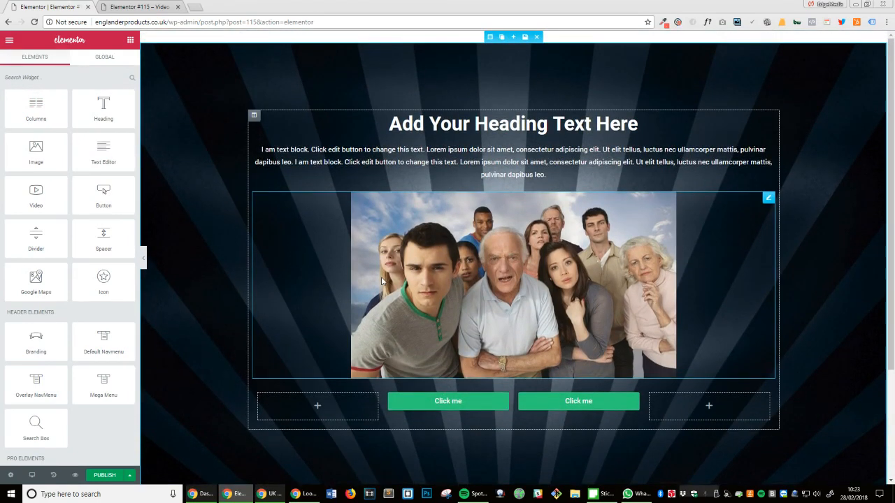
pyautogui.moveTo(351, 278)
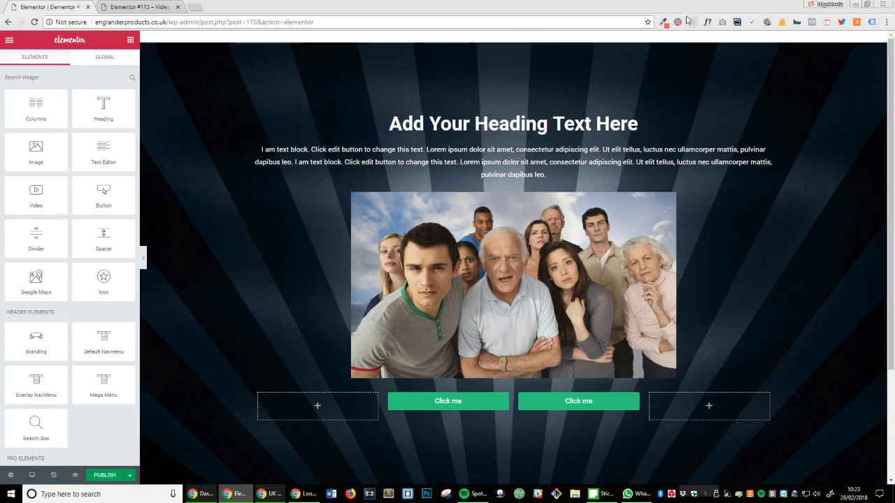
pyautogui.moveTo(679, 21)
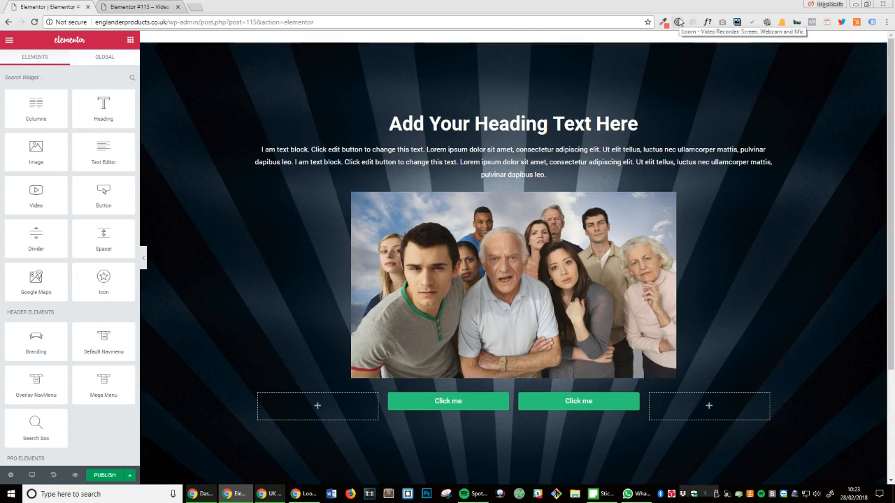